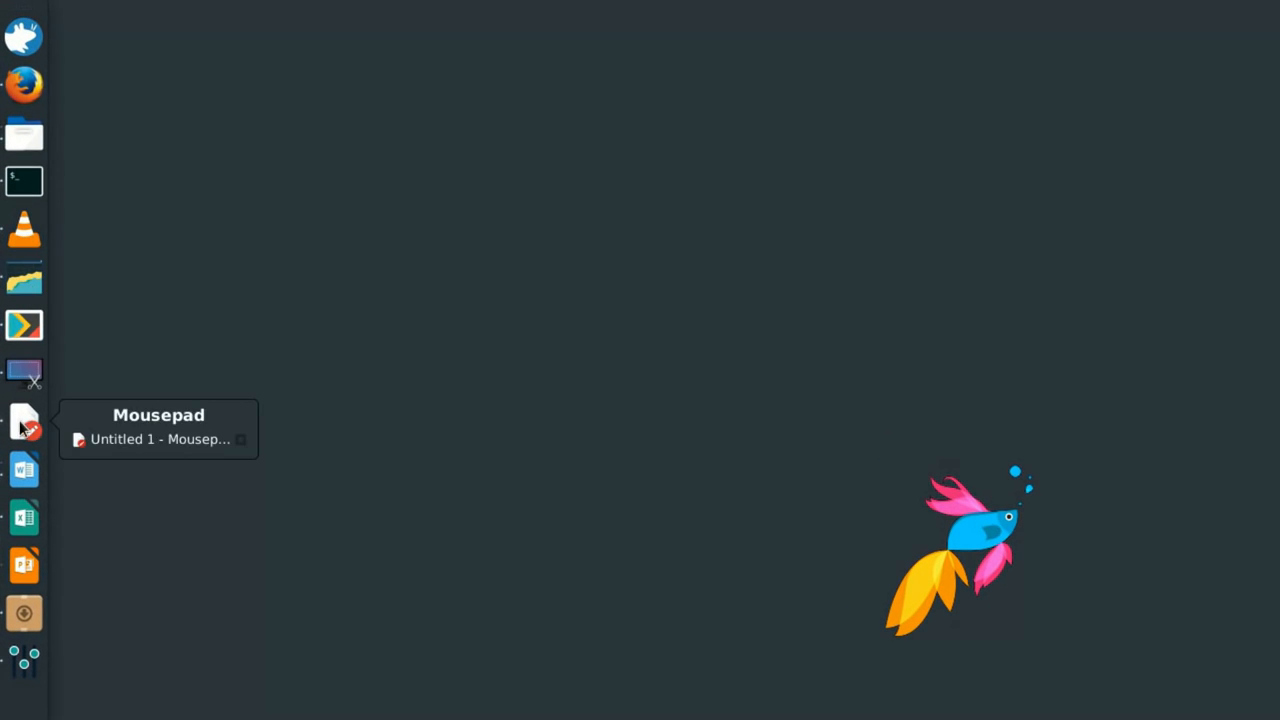
{"action": "mouse_move", "coordinate": [24, 613]}
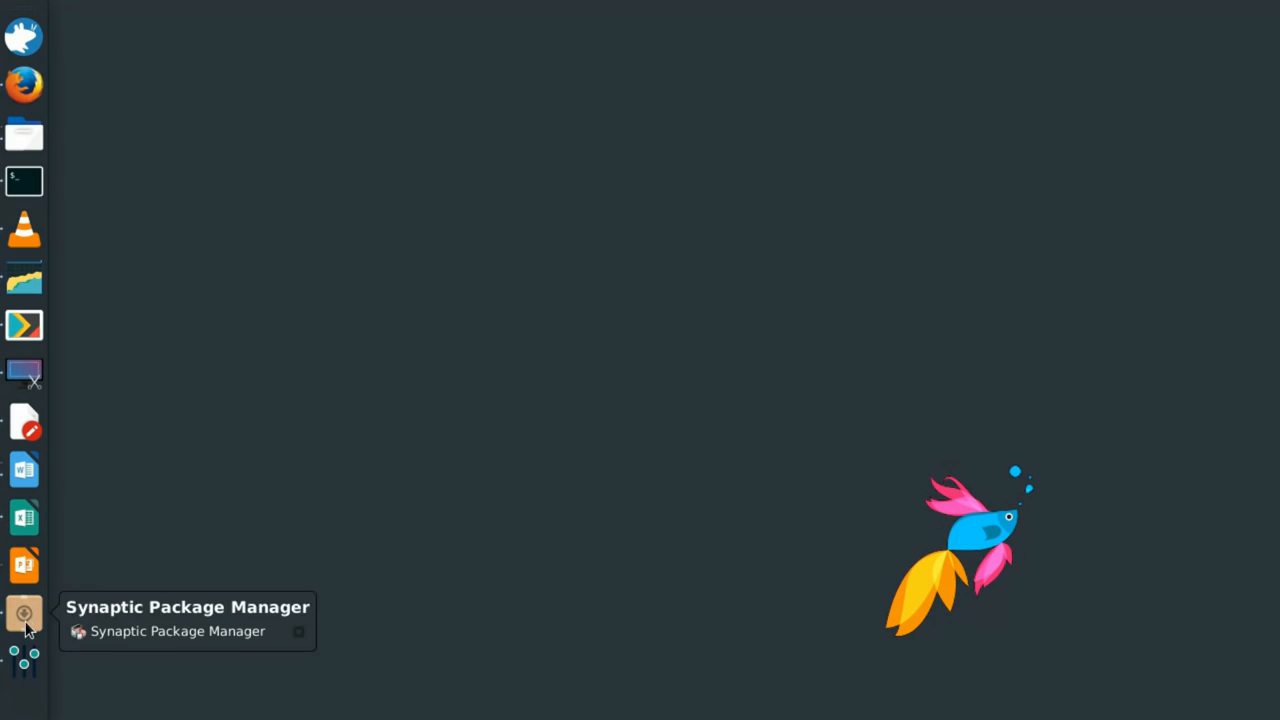
Open Panel Preferences for the vertical left Panel 1 from the panel's context menu
{"action": "right_click", "coordinate": [24, 613]}
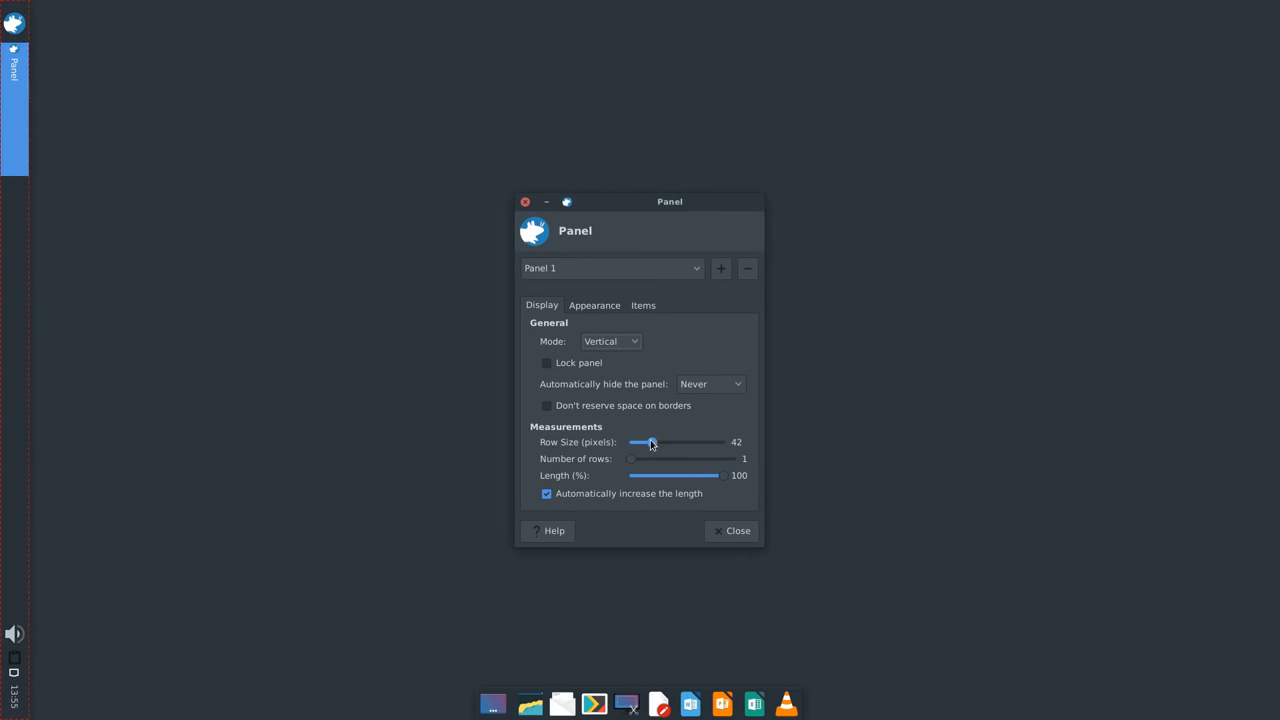
Remove Notification Area and PulseAudio Plugin from Panel 1's items
{"action": "left_click", "coordinate": [643, 305]}
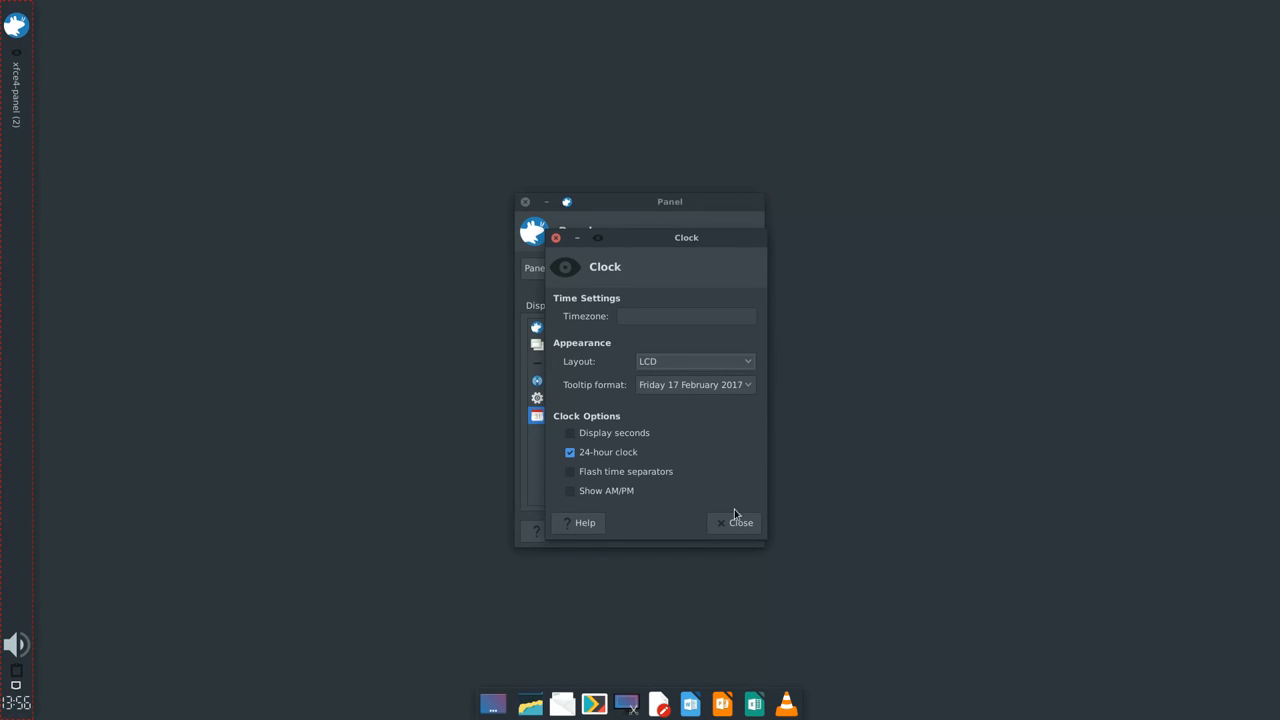
{"action": "left_click", "coordinate": [740, 522]}
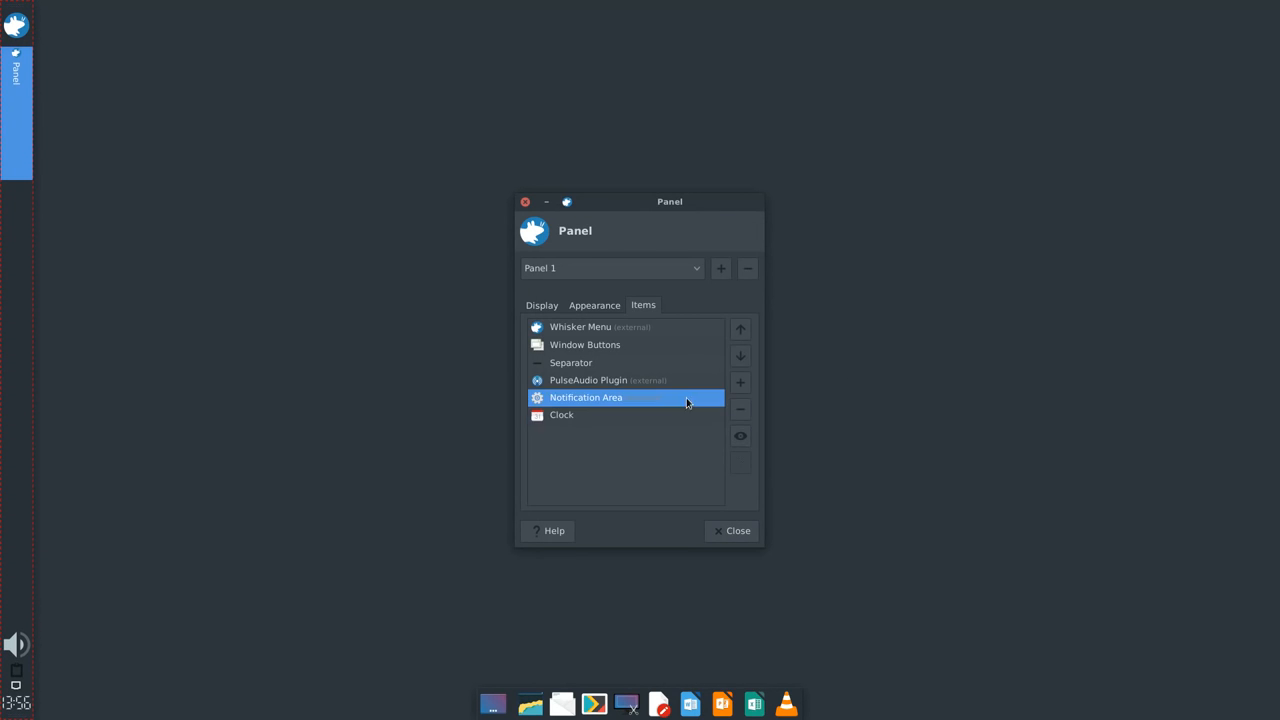
{"action": "left_click", "coordinate": [740, 409]}
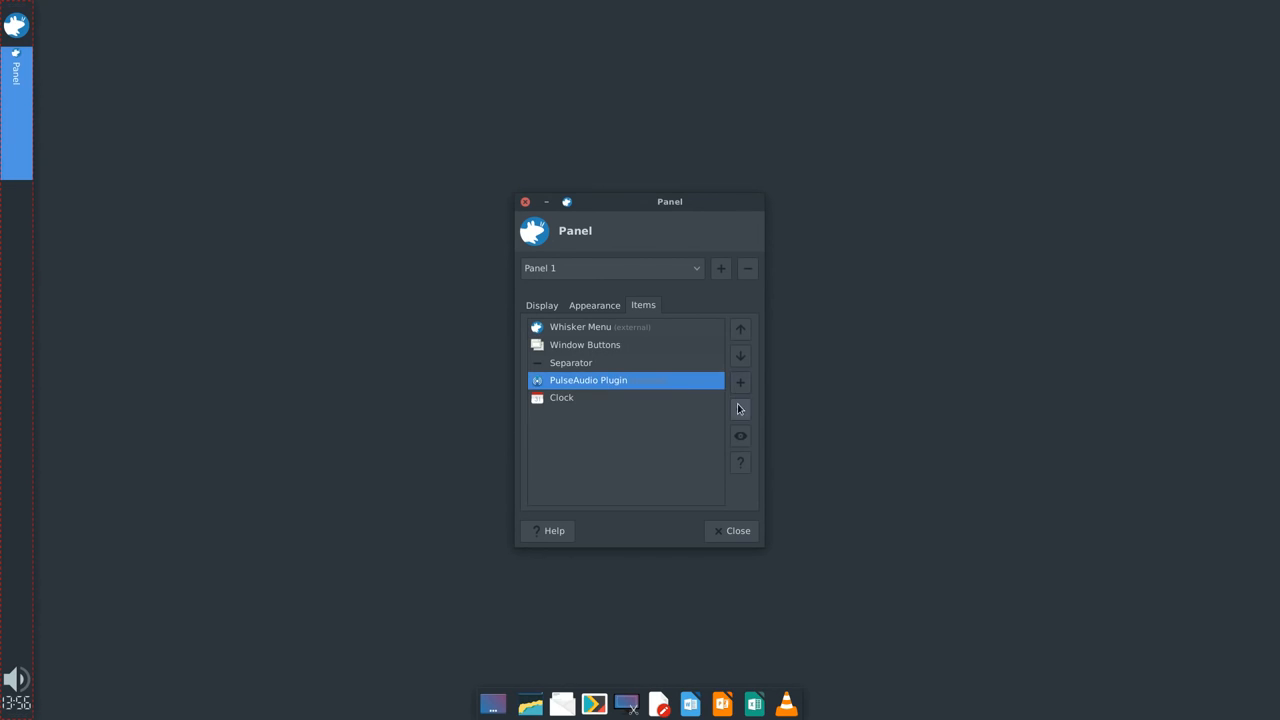
{"action": "left_click", "coordinate": [740, 382]}
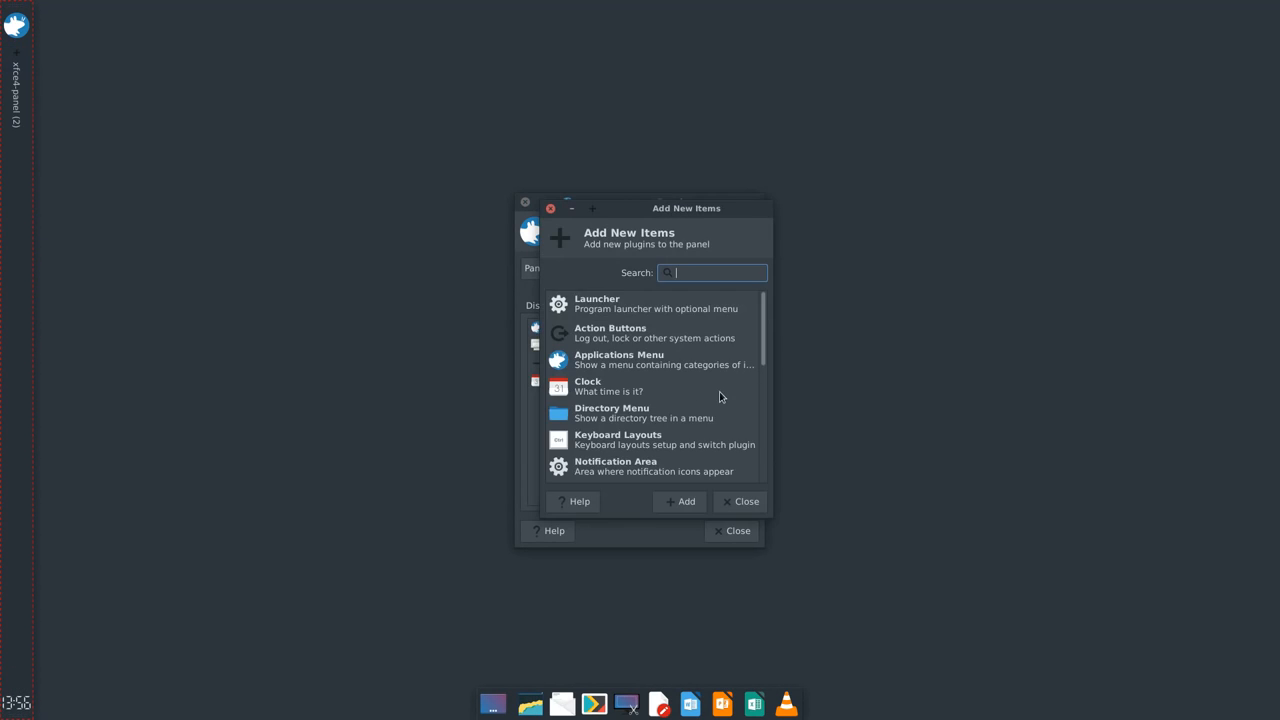
Add Show Desktop via a 'des' search and move it up the item order
{"action": "type", "text": "des"}
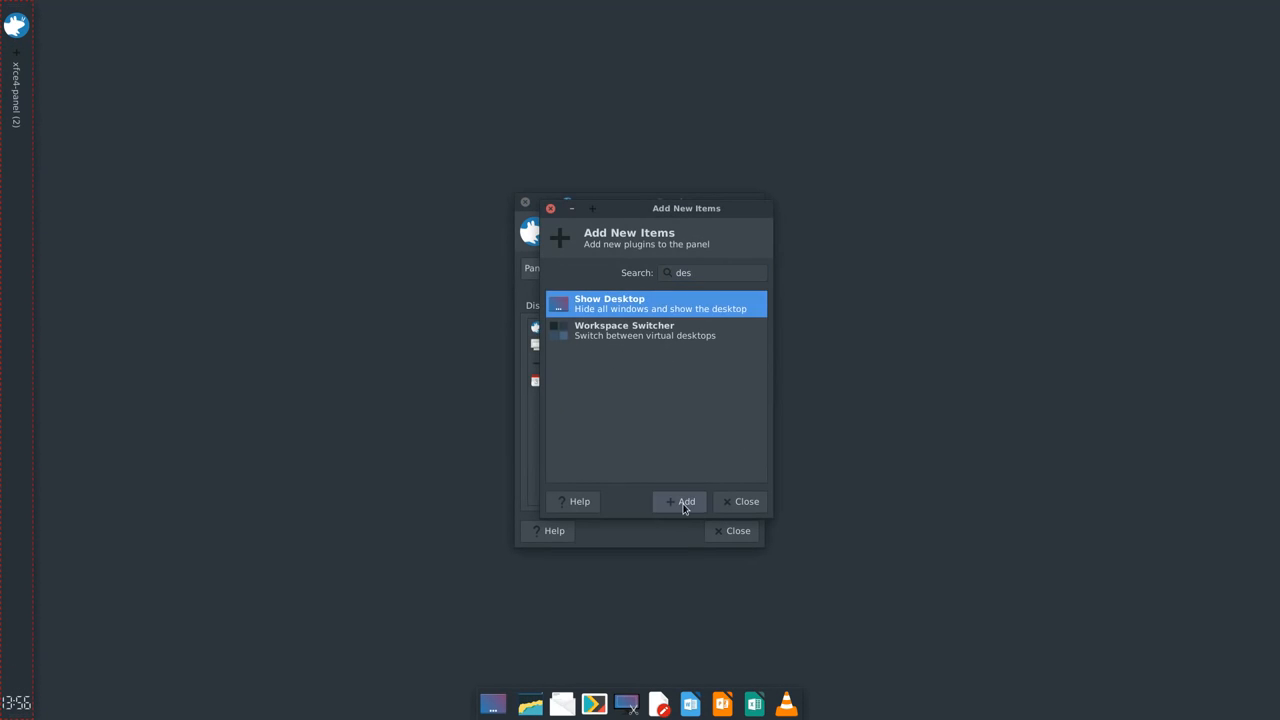
{"action": "left_click", "coordinate": [686, 501]}
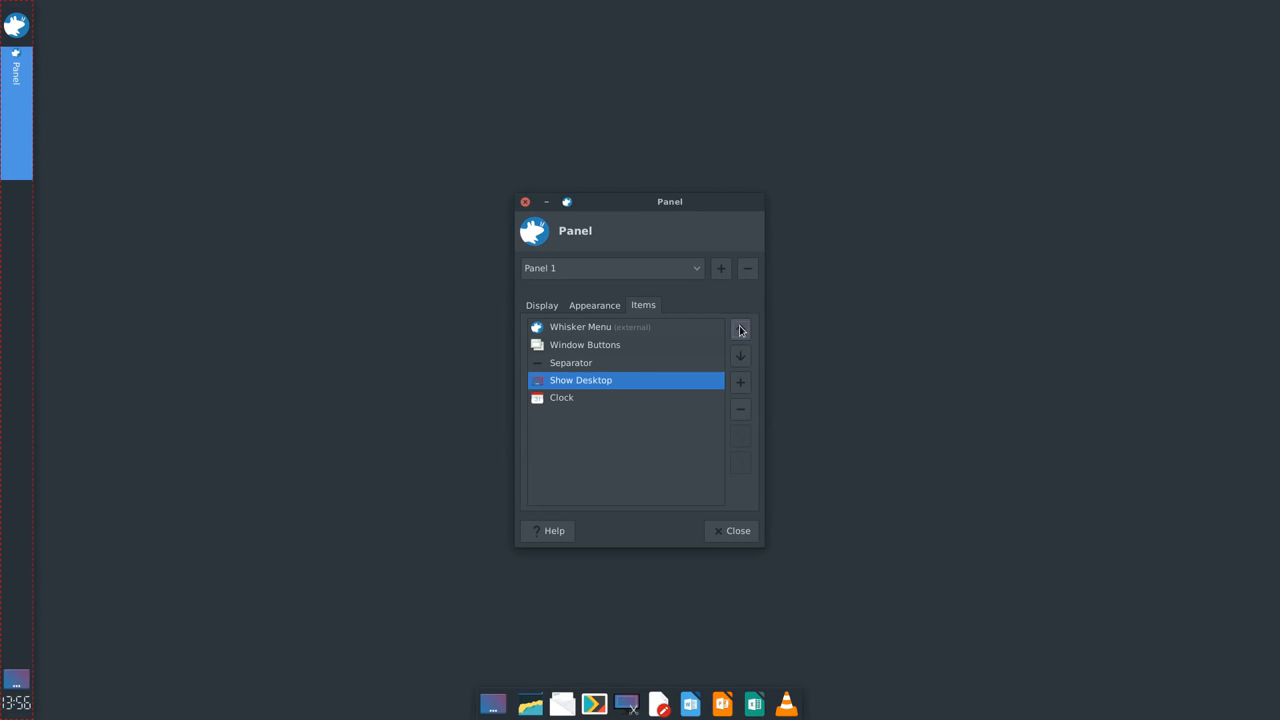
{"action": "left_click", "coordinate": [740, 329]}
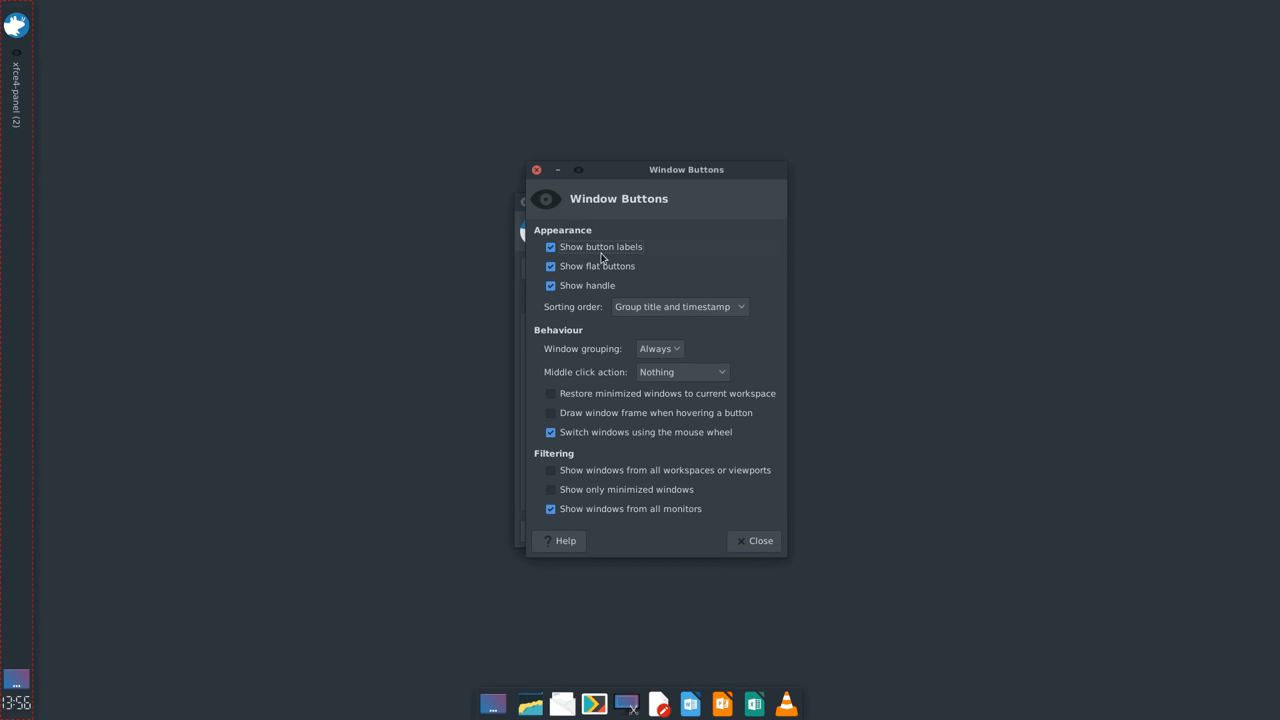
Hide window button labels, add Notification Area to the new panel, and set its alpha to 0
{"action": "left_click", "coordinate": [760, 540]}
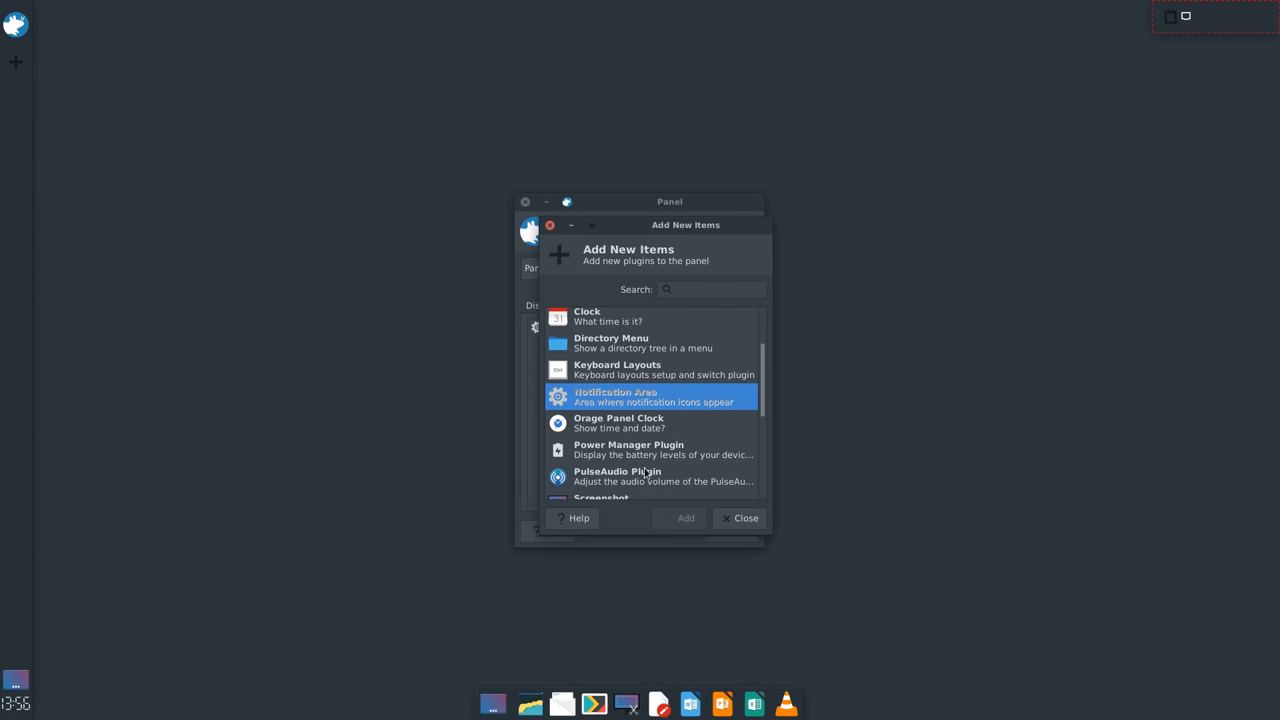
{"action": "left_click", "coordinate": [745, 518]}
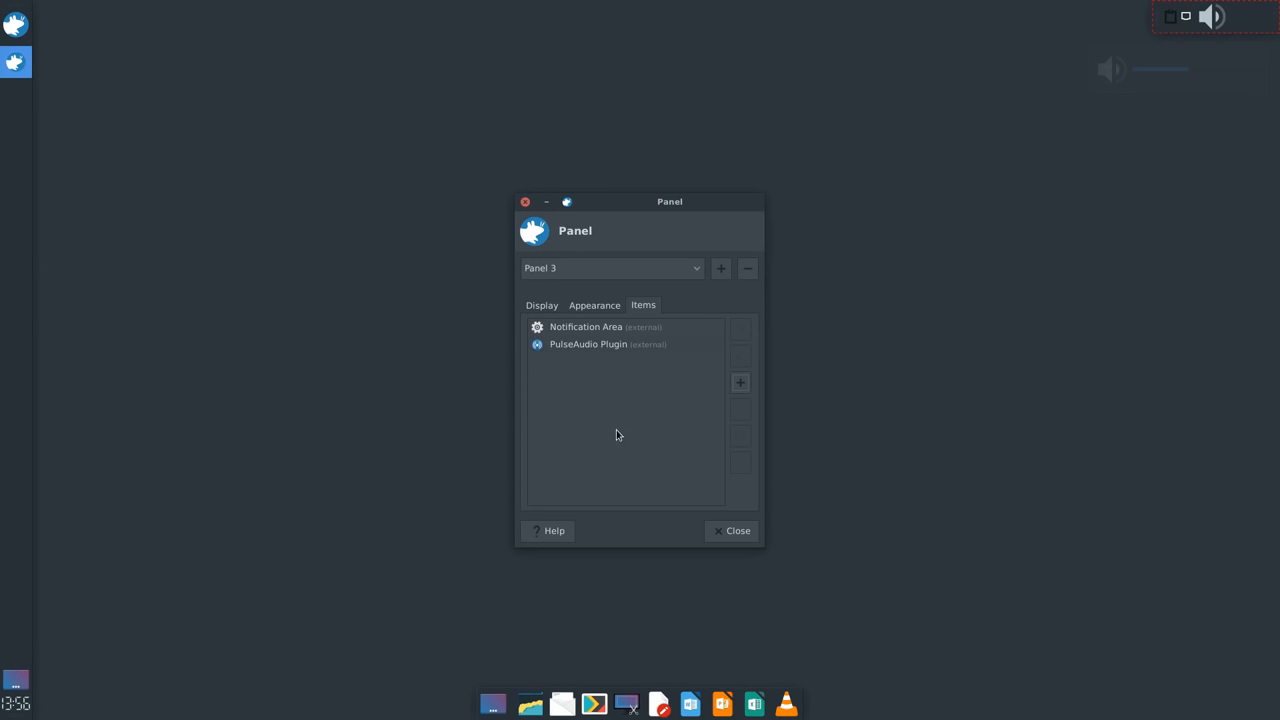
{"action": "left_click", "coordinate": [594, 305]}
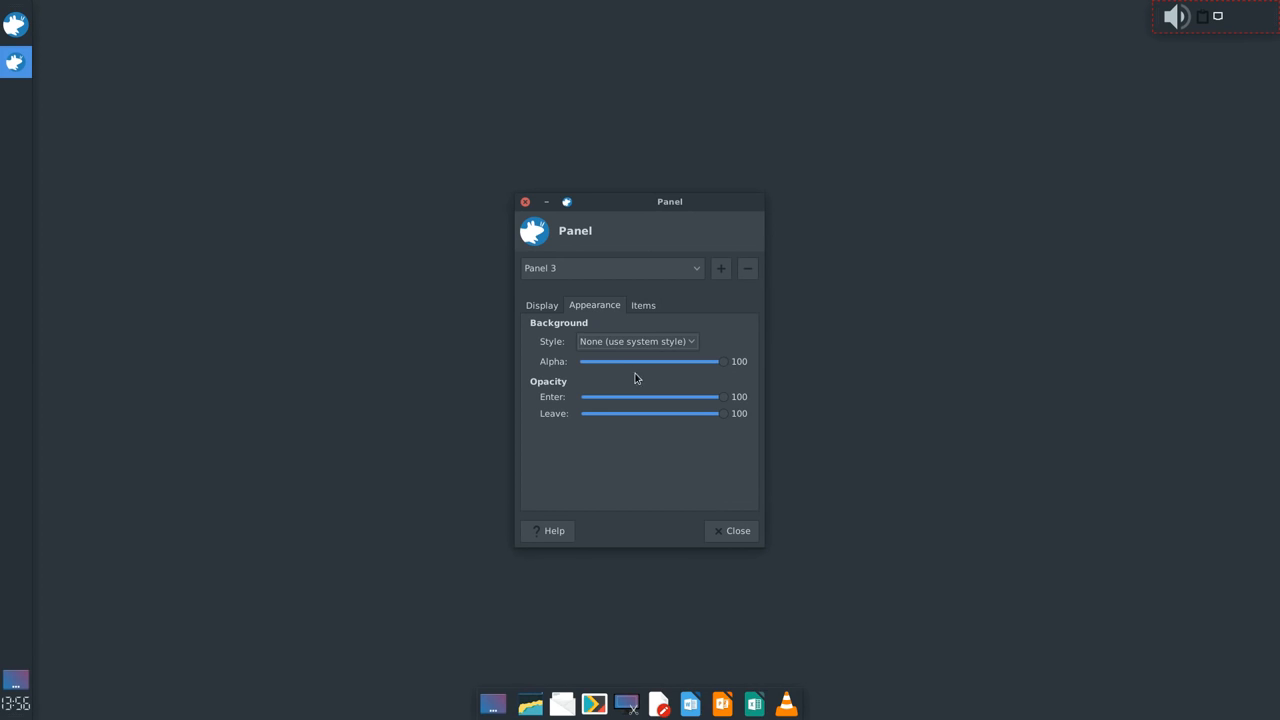
{"action": "left_click_drag", "start_coordinate": [723, 361], "coordinate": [581, 361]}
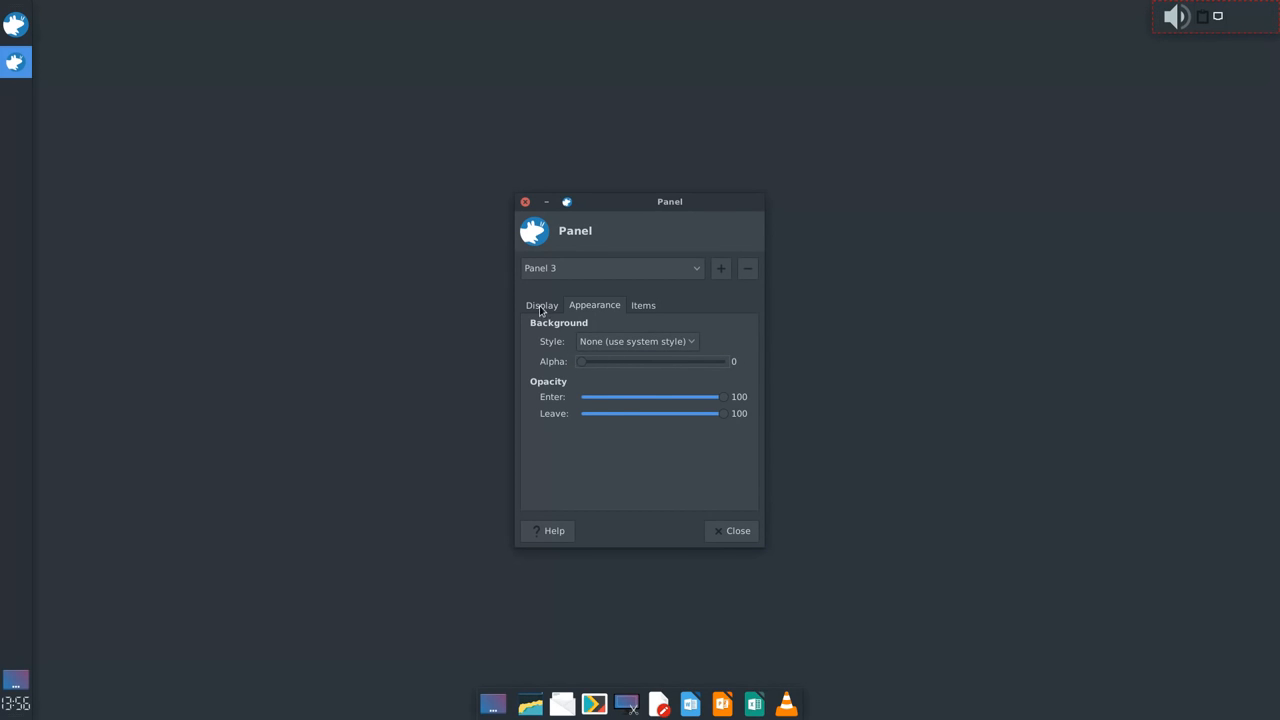
{"action": "left_click", "coordinate": [541, 305]}
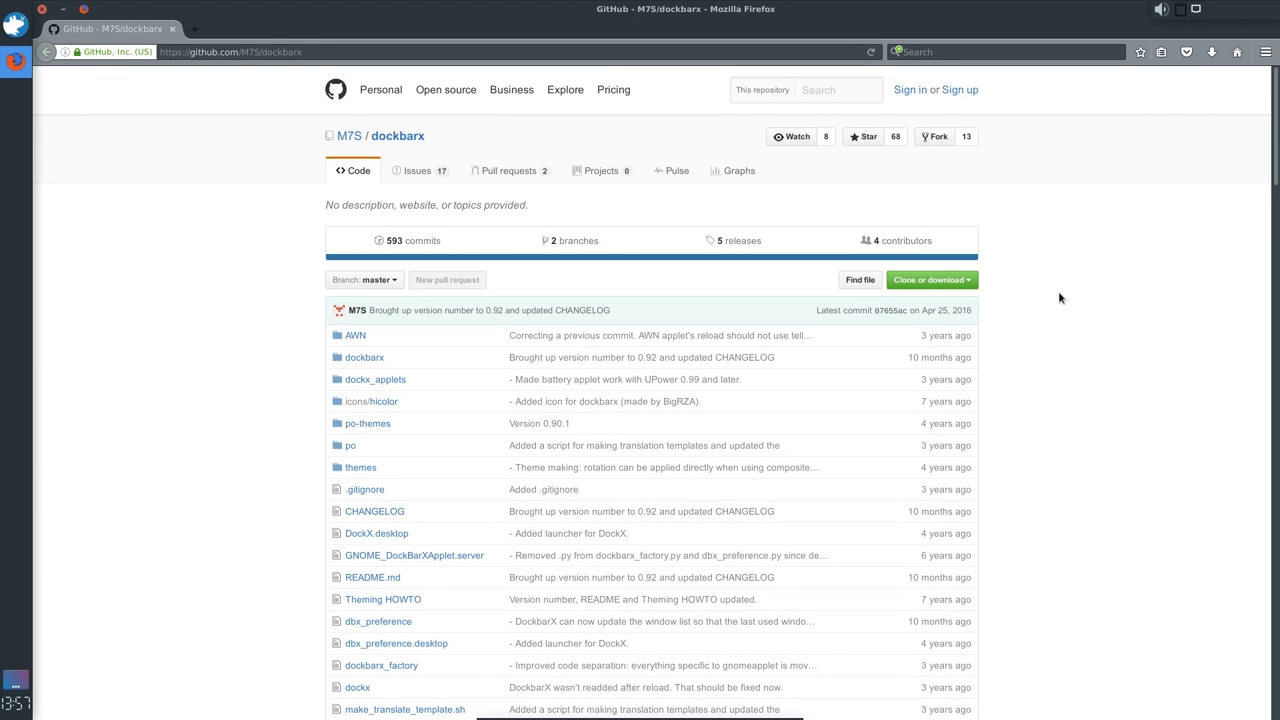
Load github.com/M7S/dockbarx and scroll its README through the install and Usage sections
{"action": "left_click", "coordinate": [230, 51]}
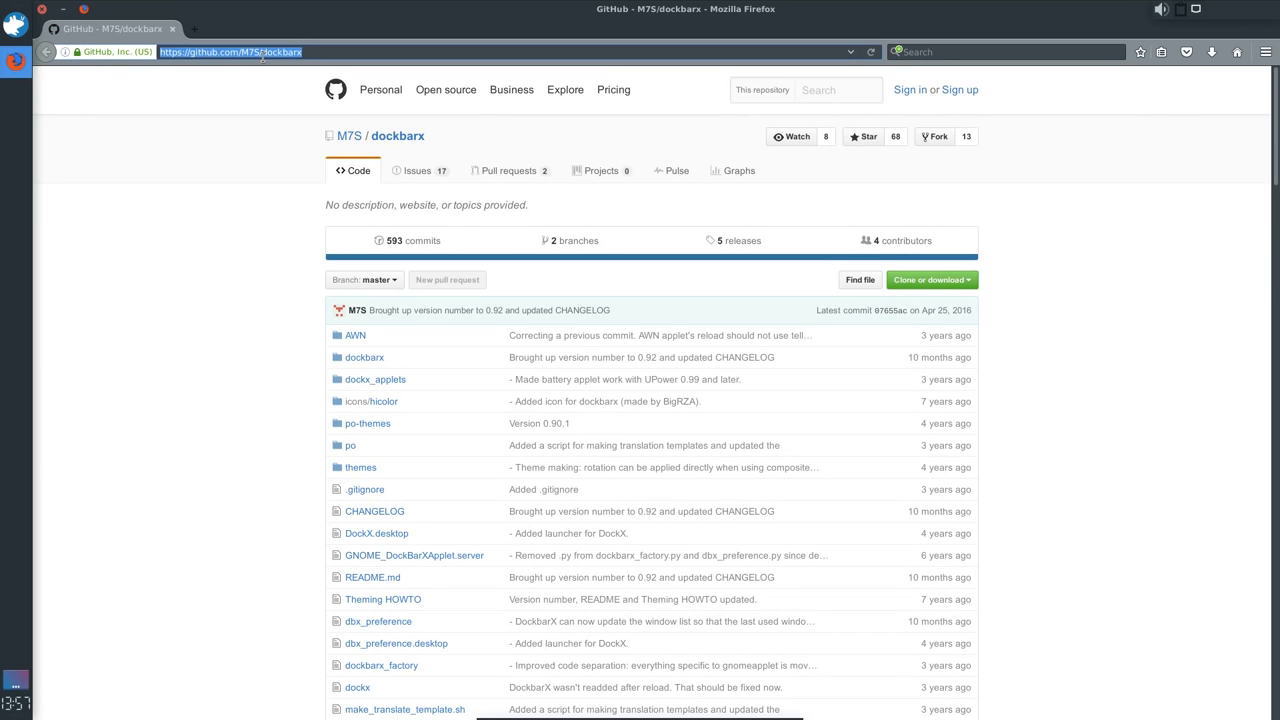
{"action": "scroll", "scroll_direction": "down", "scroll_amount": 3}
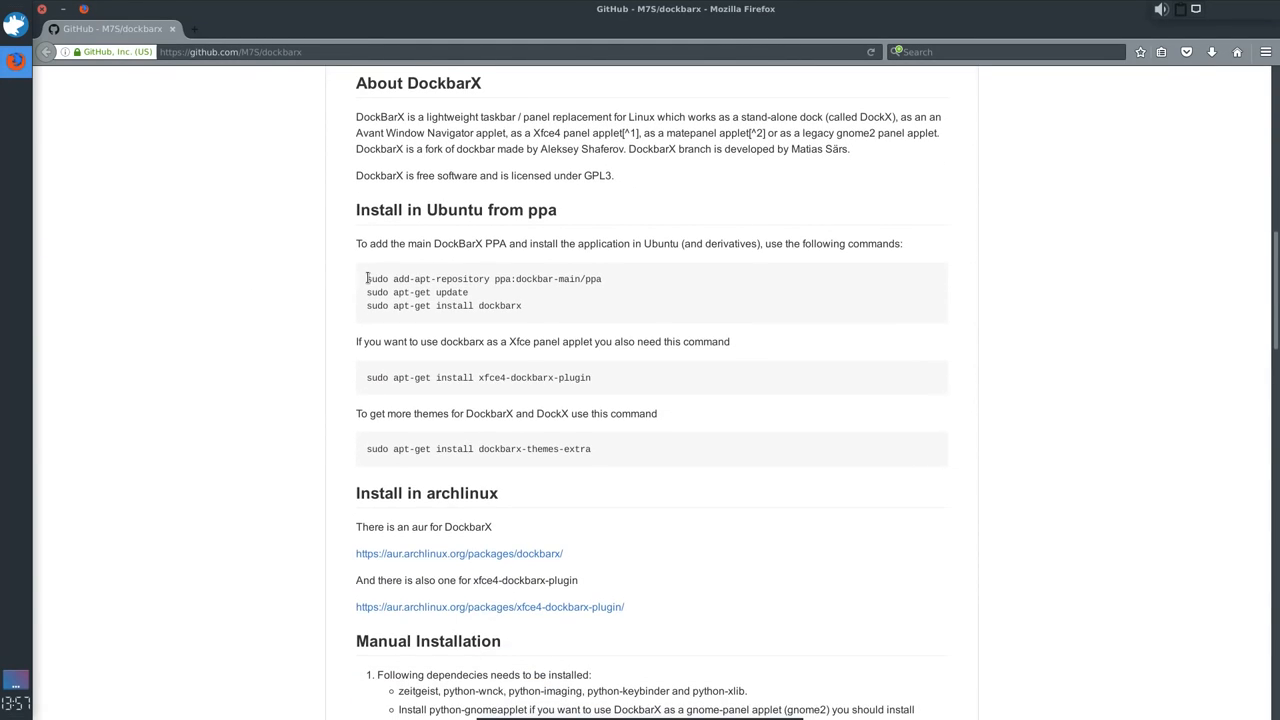
{"action": "mouse_move", "coordinate": [444, 378]}
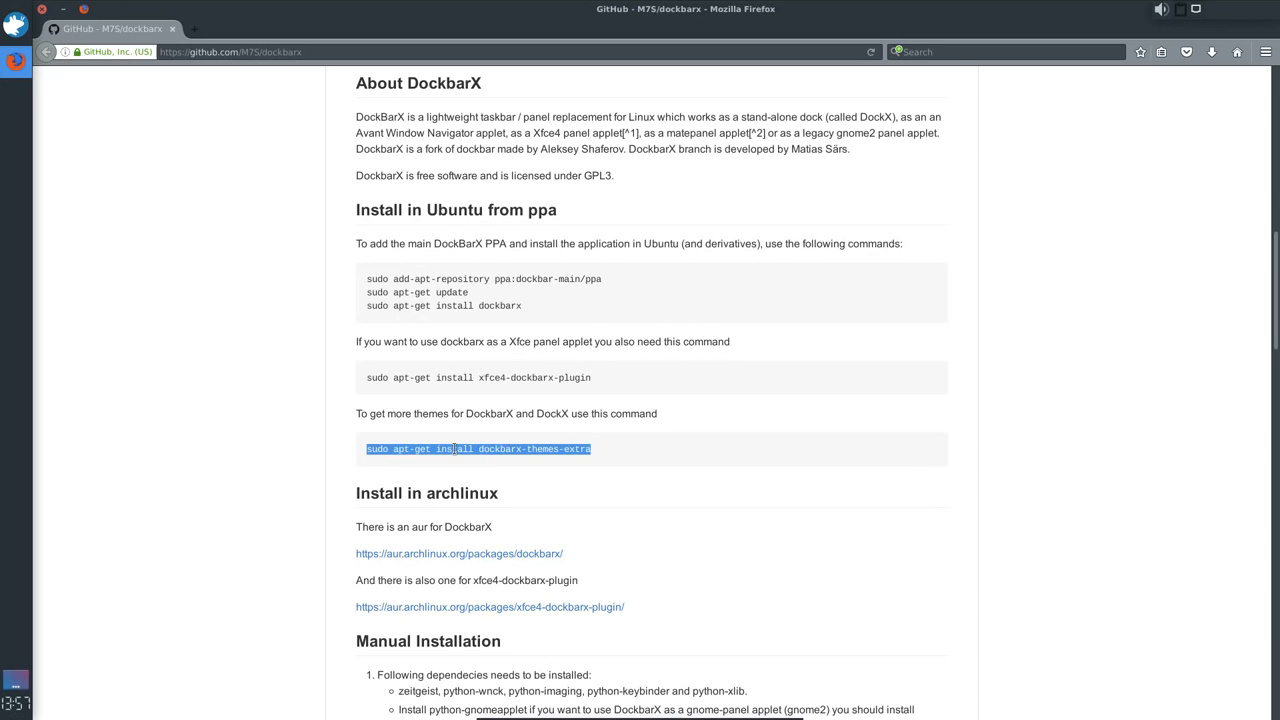
{"action": "scroll", "scroll_direction": "down", "scroll_amount": 3}
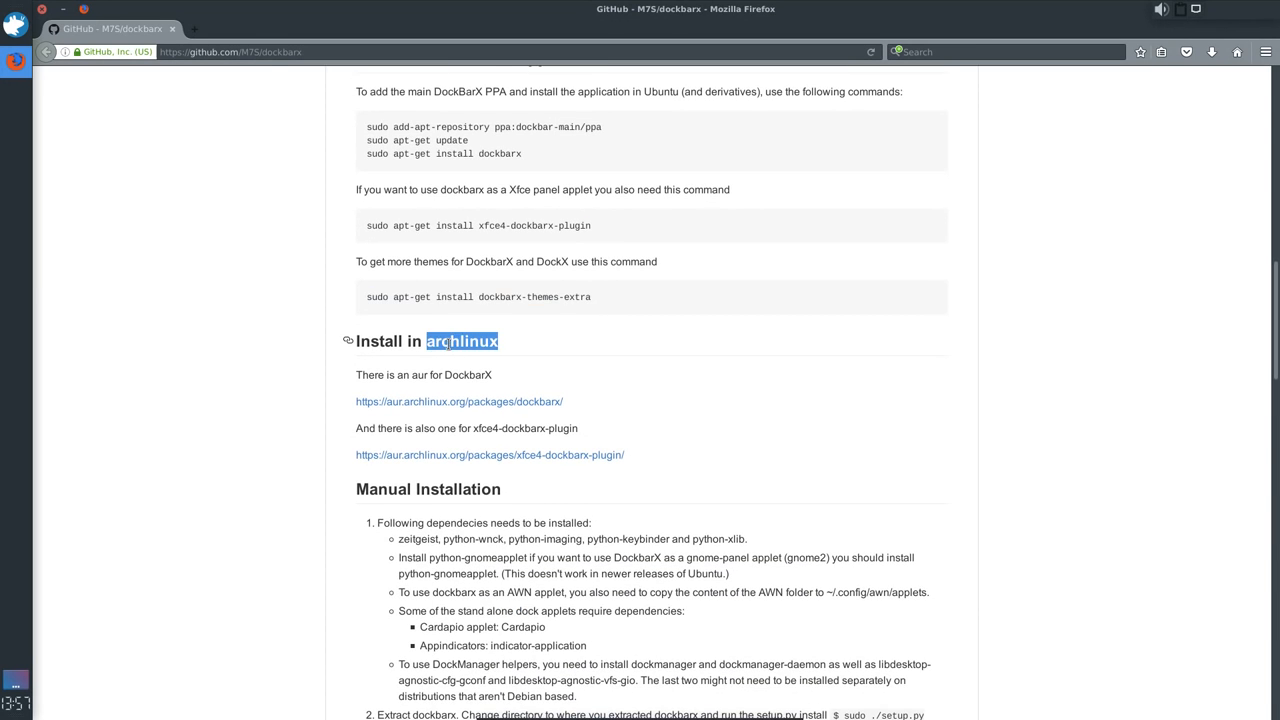
{"action": "scroll", "scroll_direction": "down", "scroll_amount": 3}
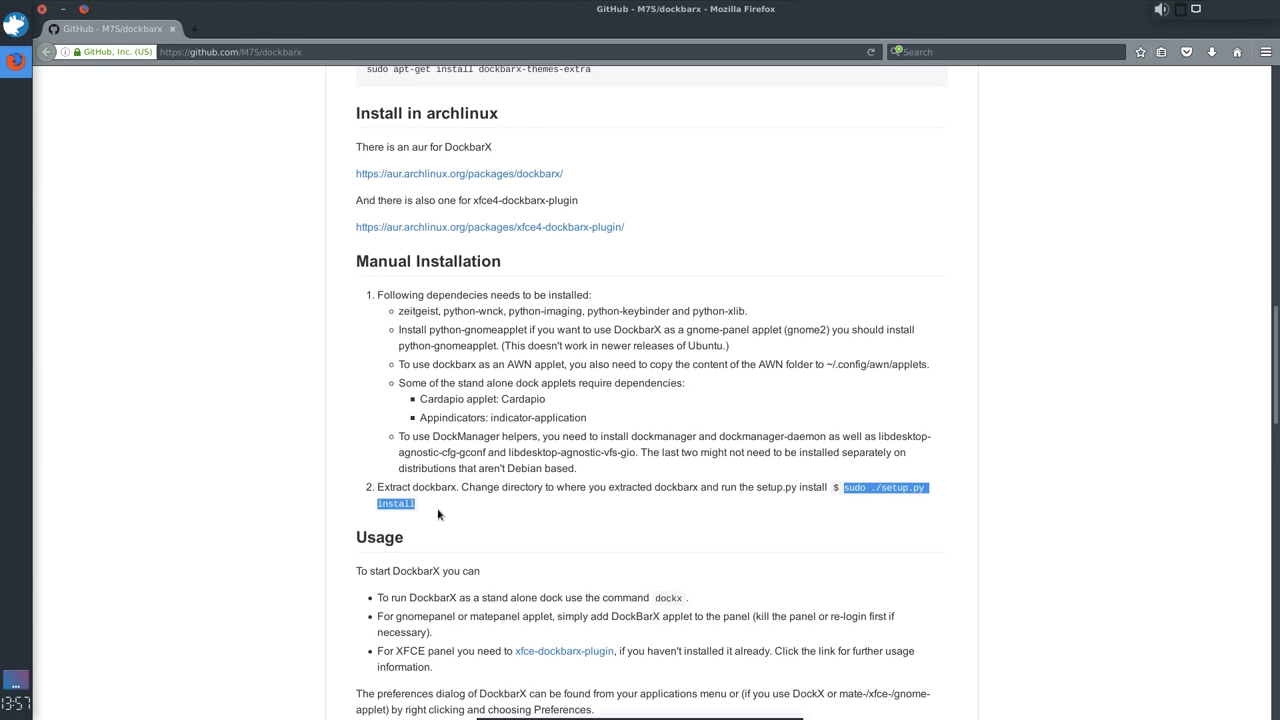
{"action": "scroll", "scroll_direction": "down", "scroll_amount": 3}
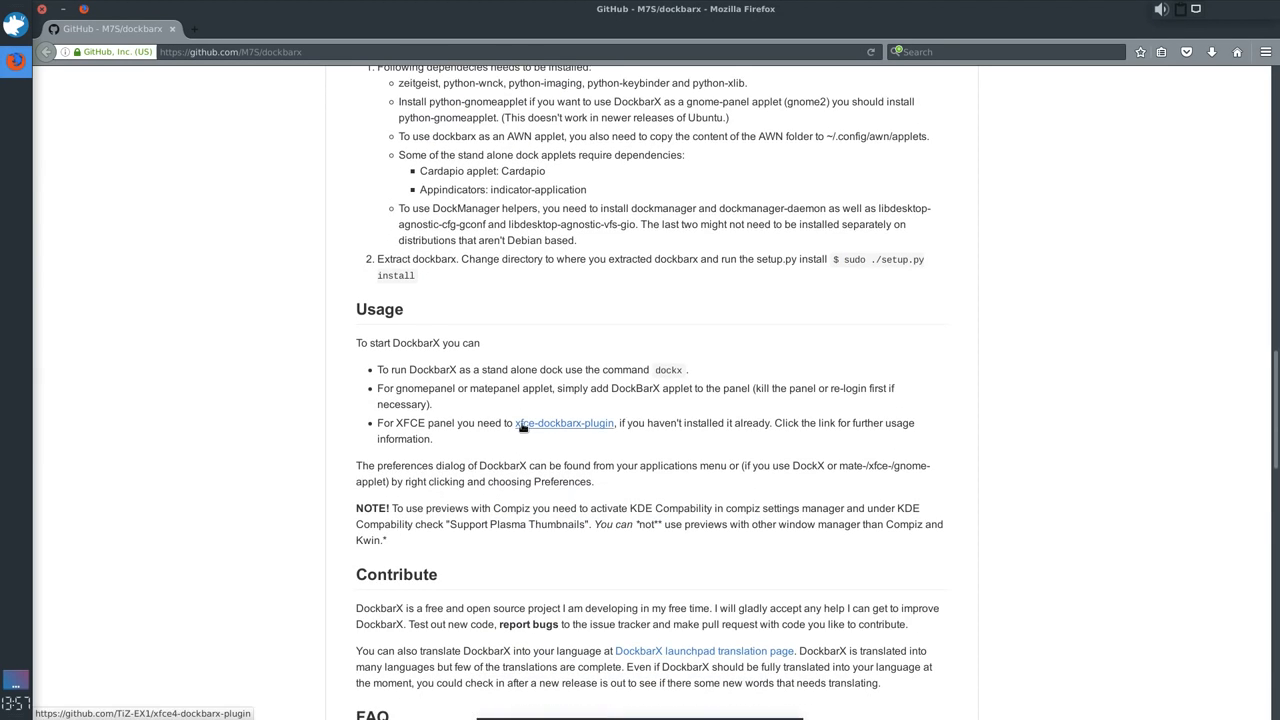
Read the xfce4-dockbarx-plugin page, then open a terminal in Downloads/dockbarx-master
{"action": "left_click", "coordinate": [564, 423]}
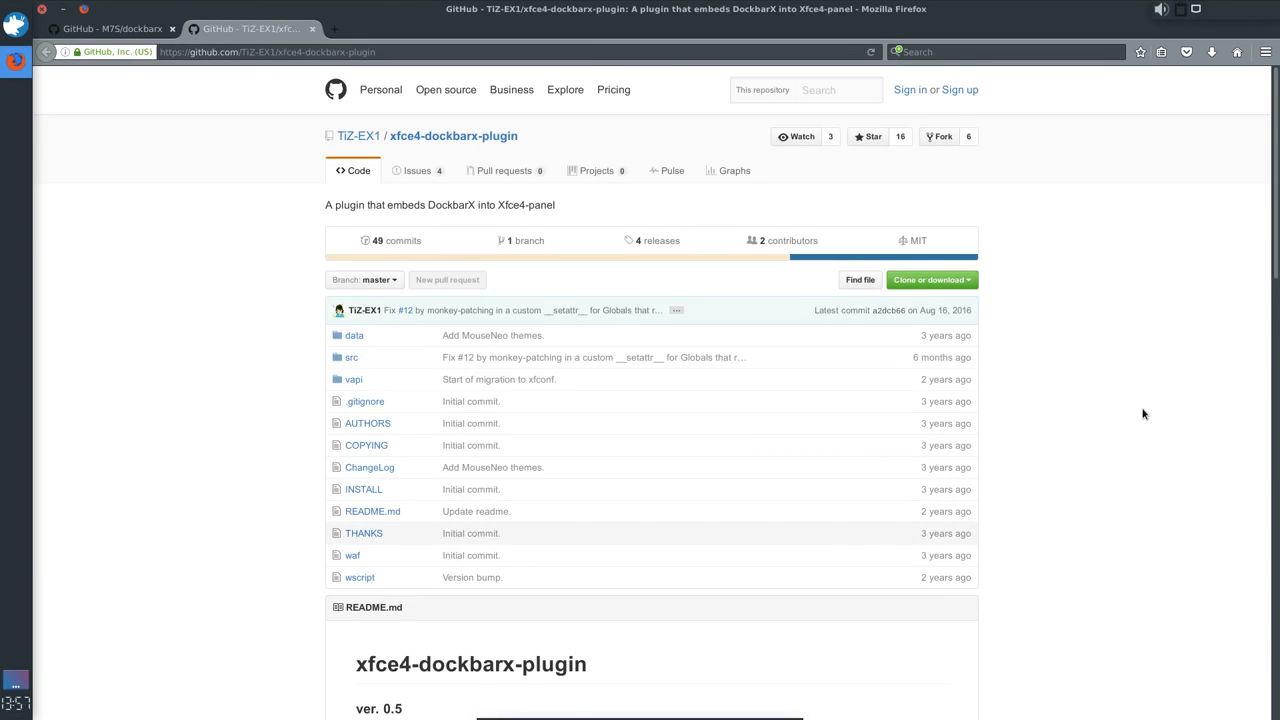
{"action": "scroll", "scroll_direction": "down", "scroll_amount": 3}
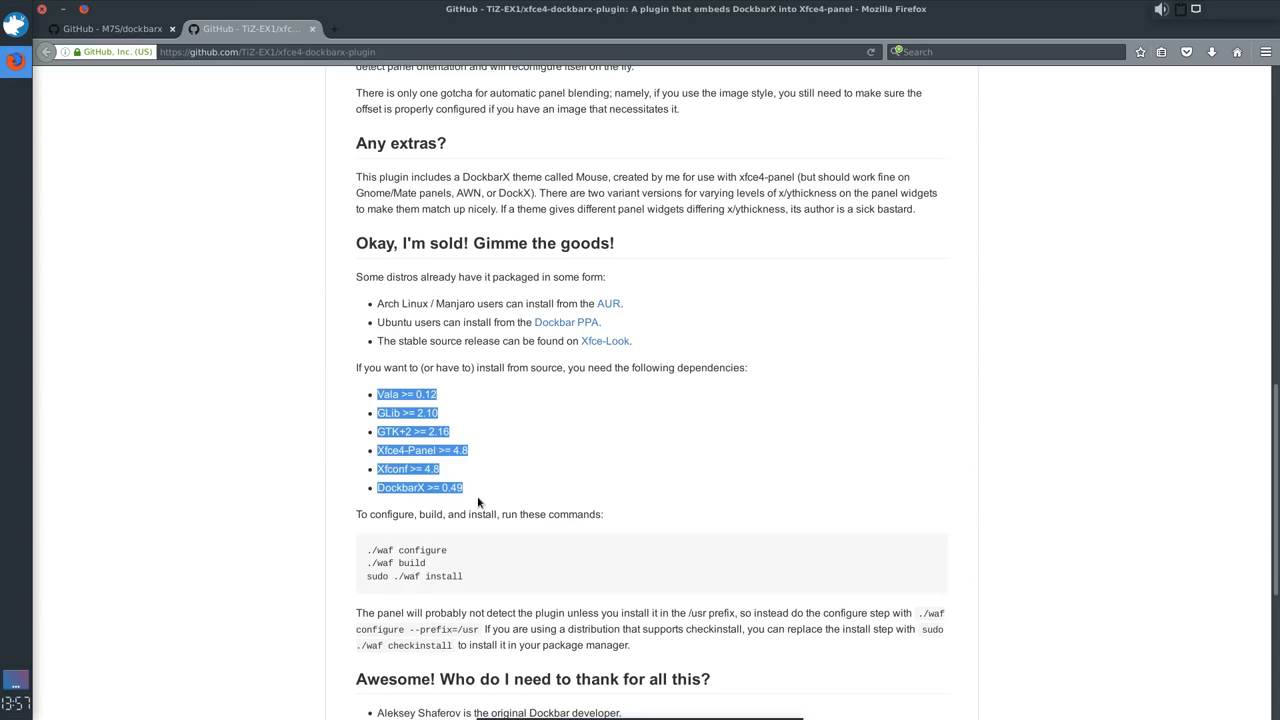
{"action": "left_click", "coordinate": [860, 361]}
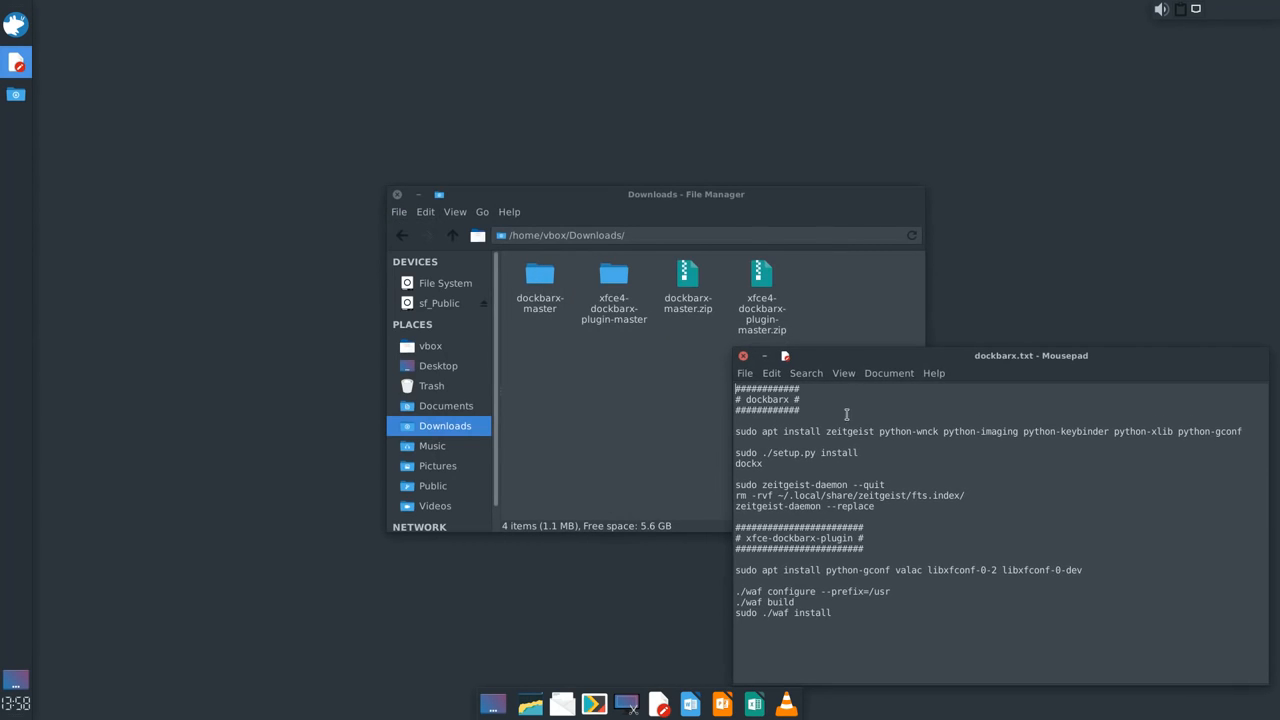
{"action": "double_click", "coordinate": [539, 275]}
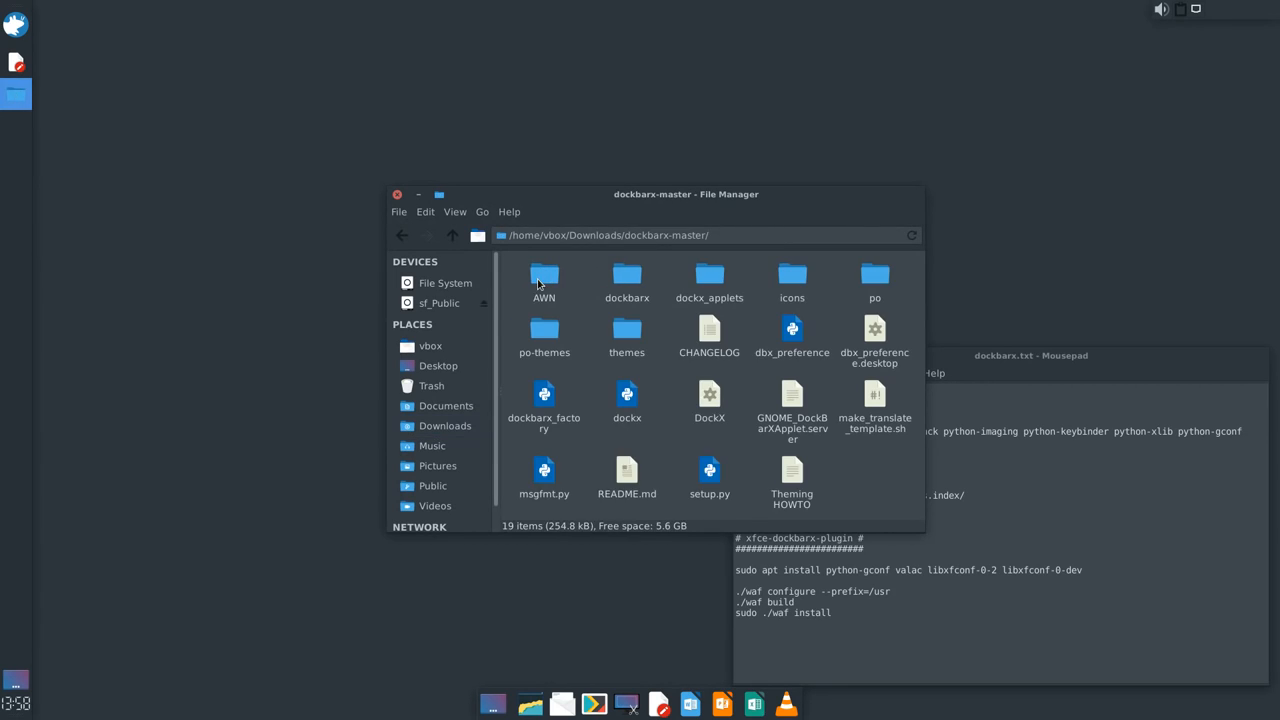
{"action": "left_click", "coordinate": [16, 125]}
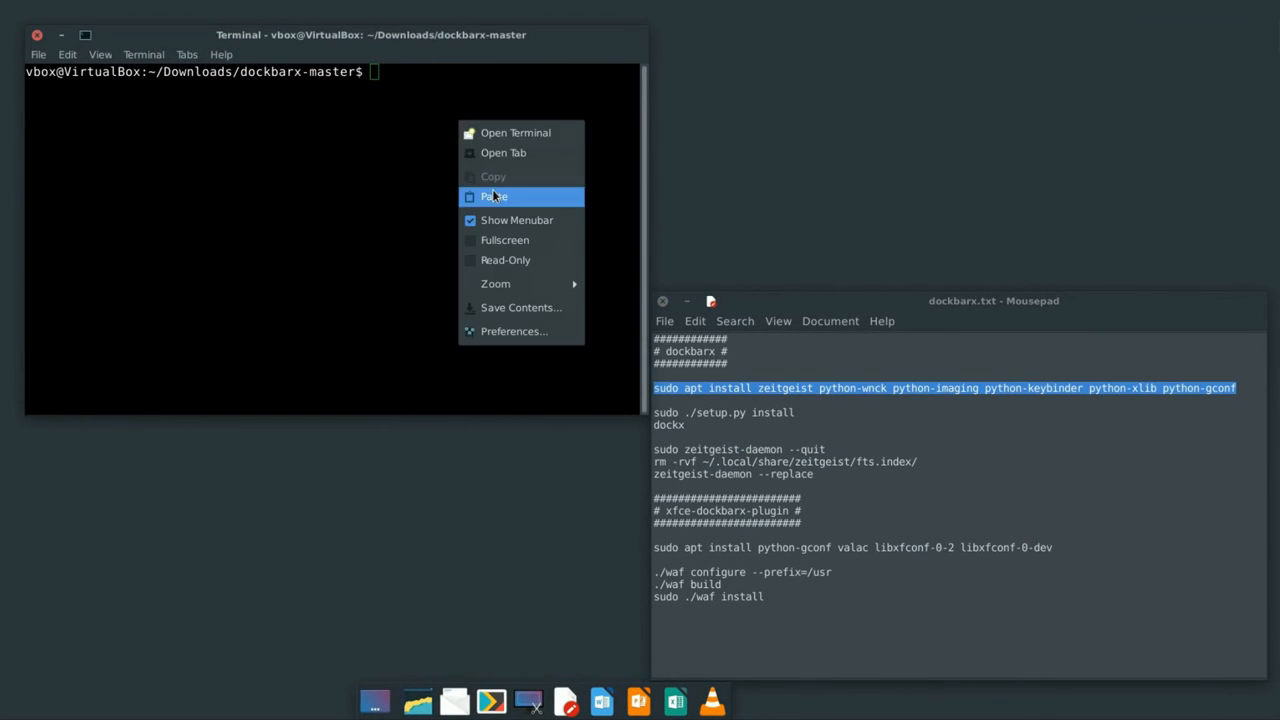
Run the pasted apt dependency install, then copy and run sudo ./setup.py install
{"action": "left_click", "coordinate": [493, 196]}
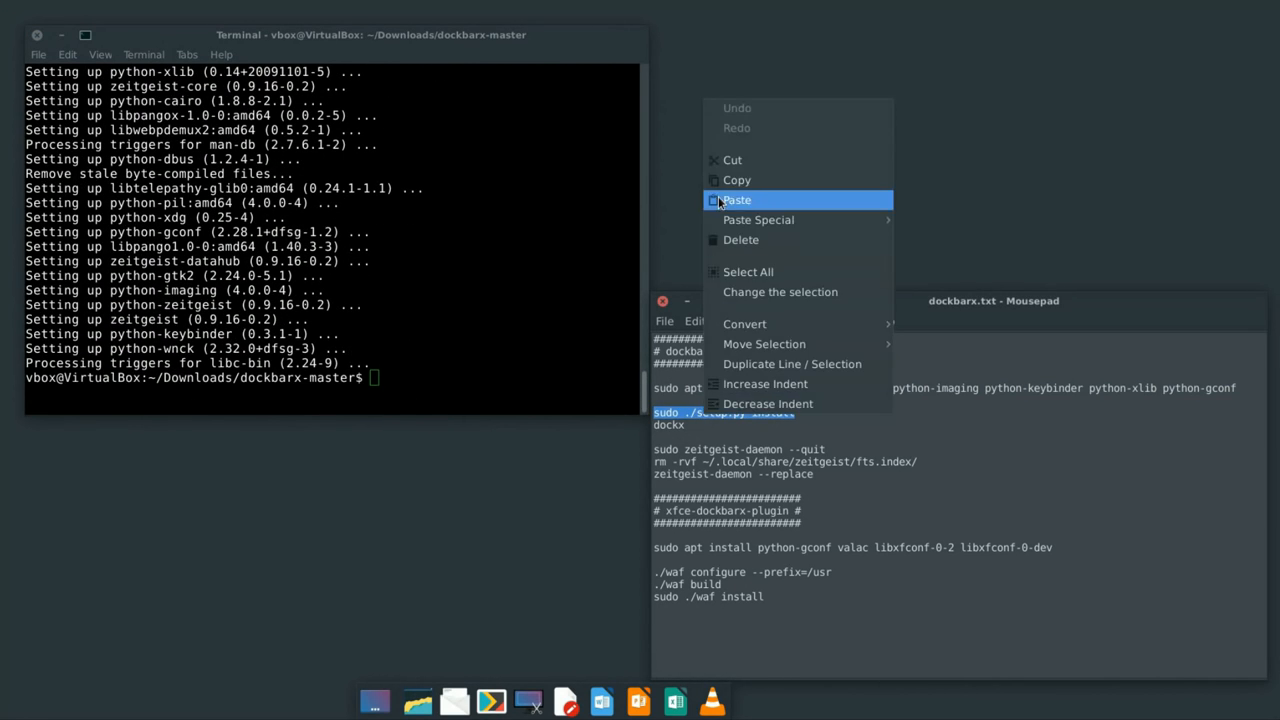
{"action": "left_click", "coordinate": [736, 199]}
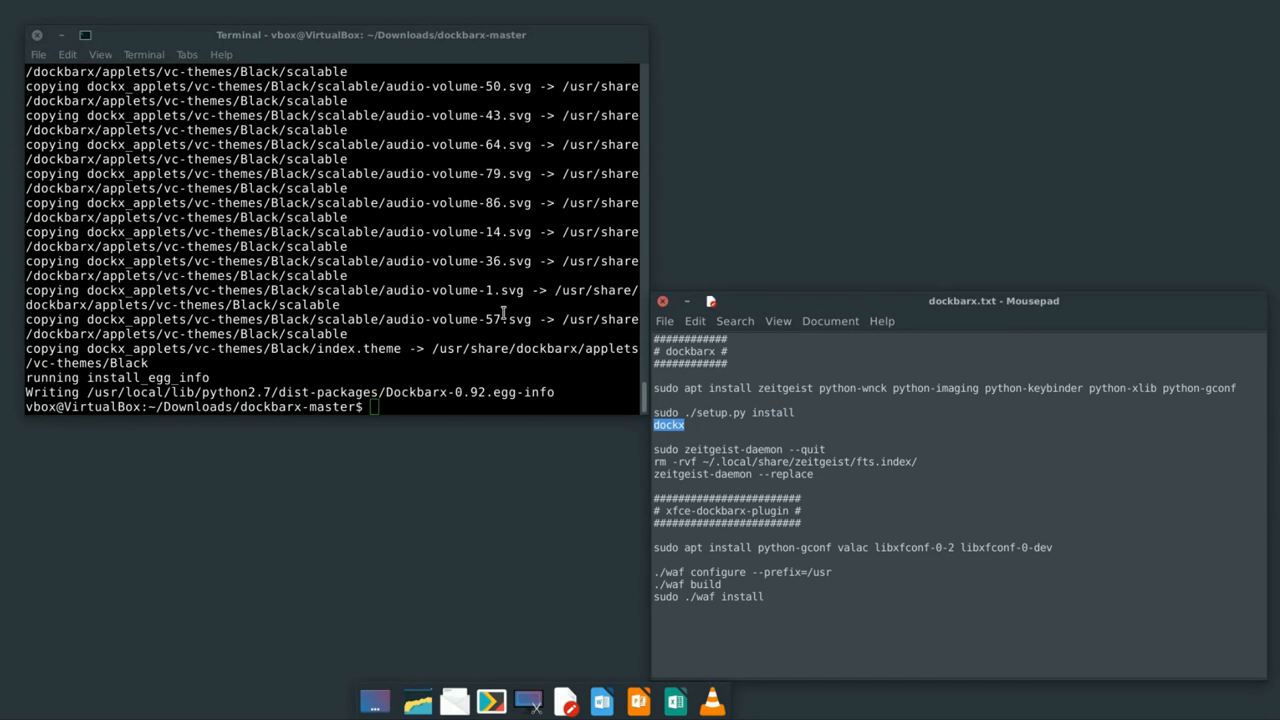
{"action": "type", "text": "doc"}
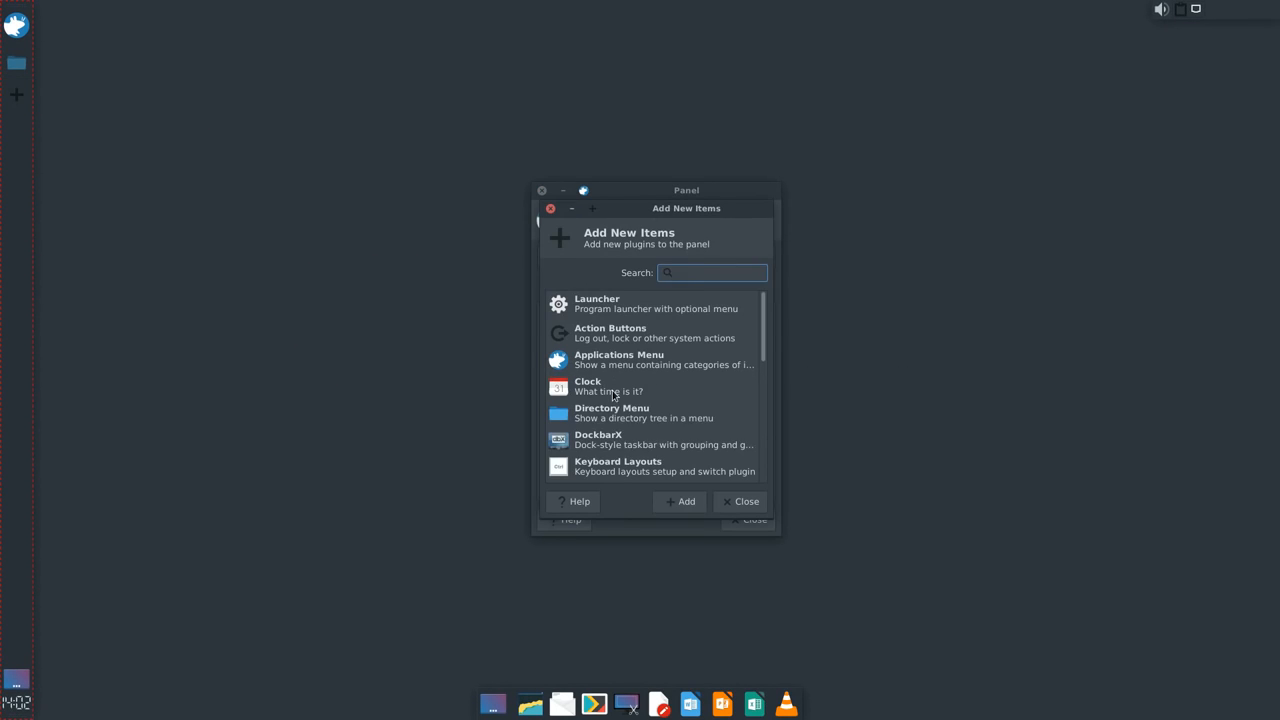
Add DockbarX to Panel 1 below Whisker Menu and close the panel preferences
{"action": "left_click", "coordinate": [746, 501]}
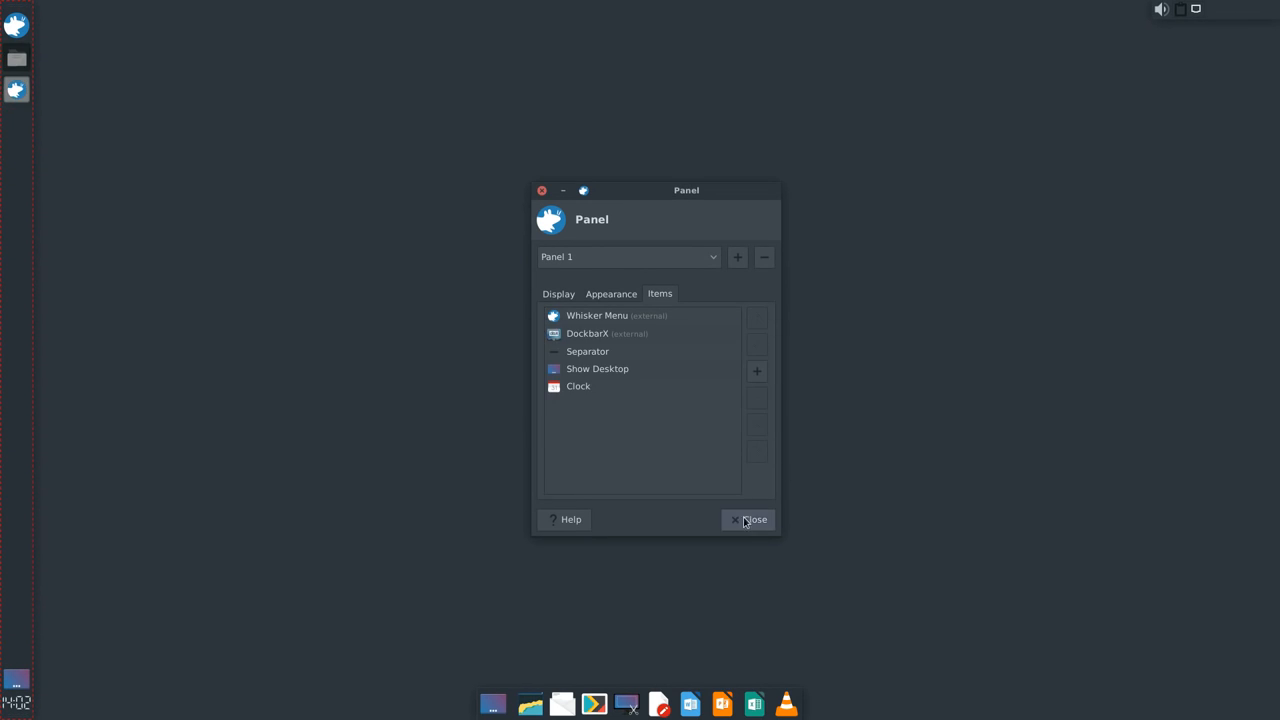
{"action": "left_click", "coordinate": [750, 519]}
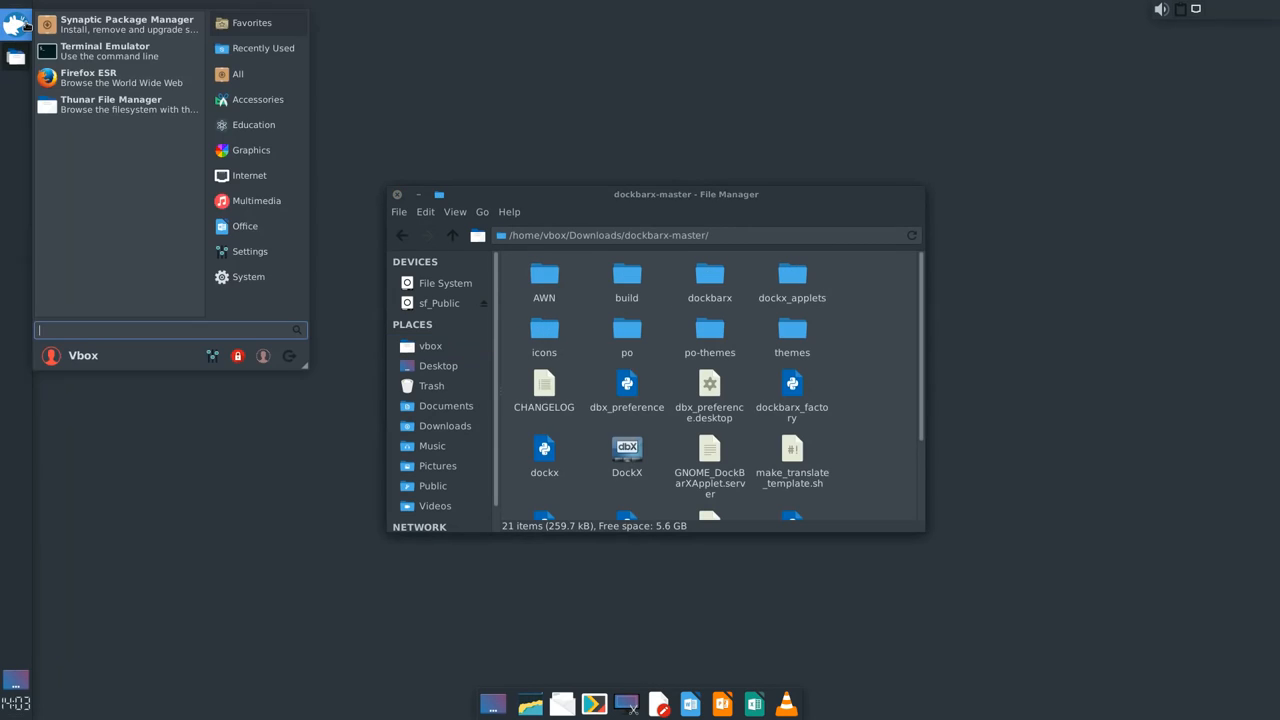
Set DockbarX to DockXYZ theme, Deep window list style, and #4084D6 active + dots colour
{"action": "type", "text": "doc"}
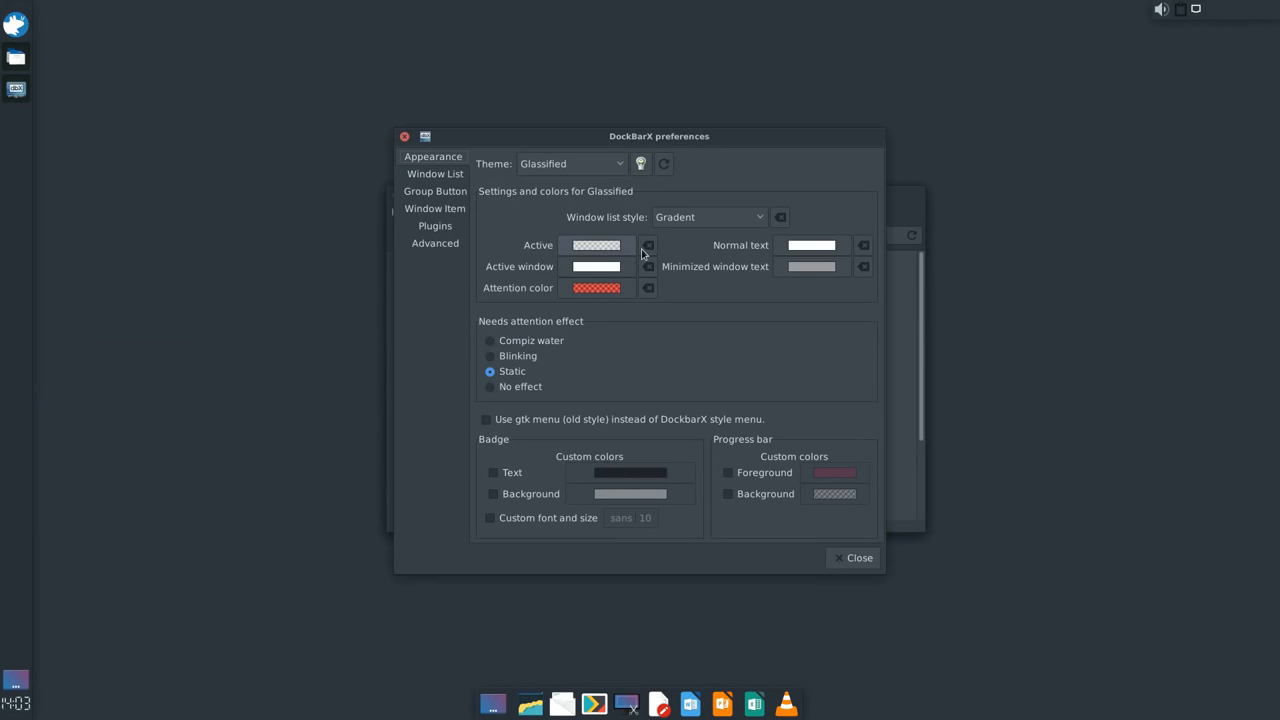
{"action": "left_click", "coordinate": [570, 163]}
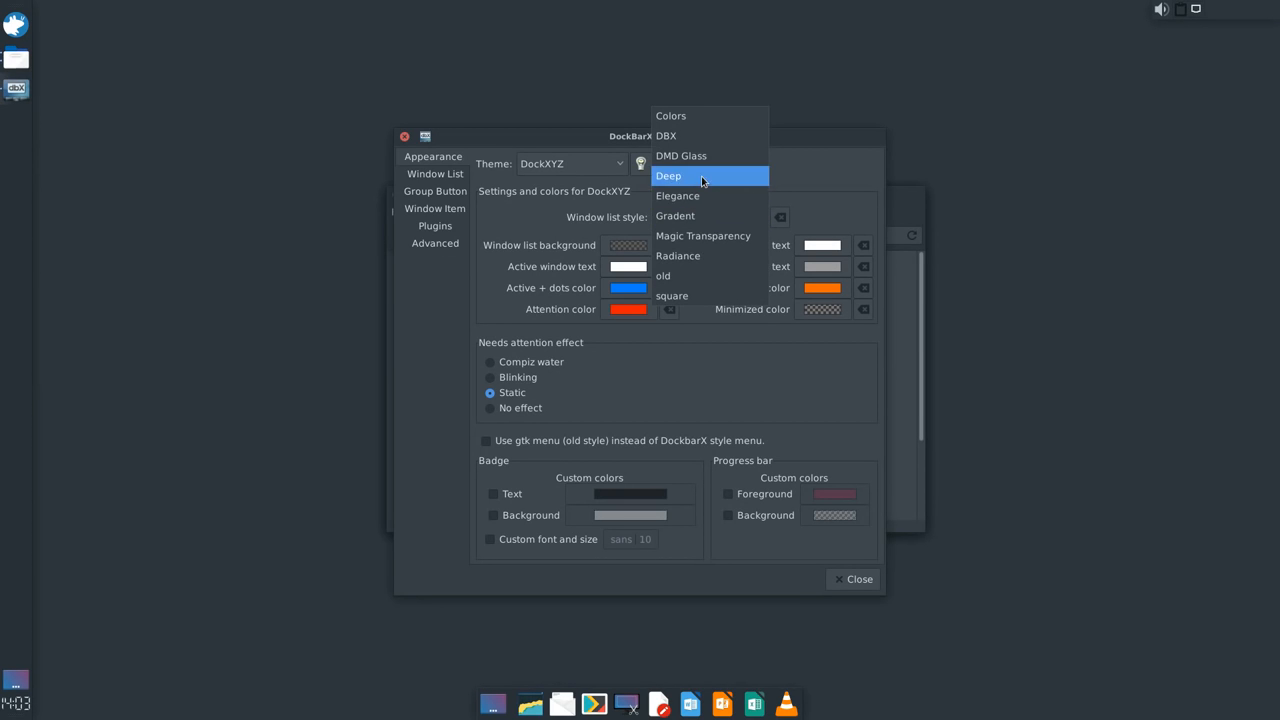
{"action": "left_click", "coordinate": [668, 175]}
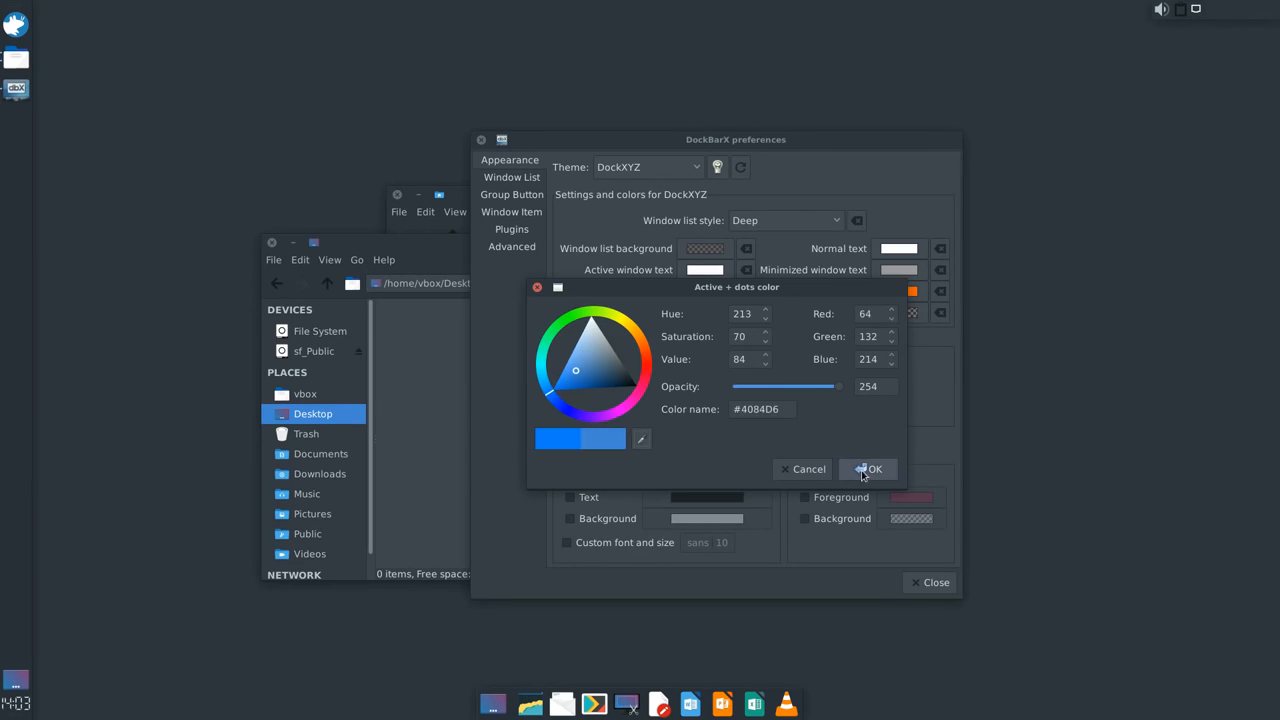
{"action": "left_click", "coordinate": [868, 469]}
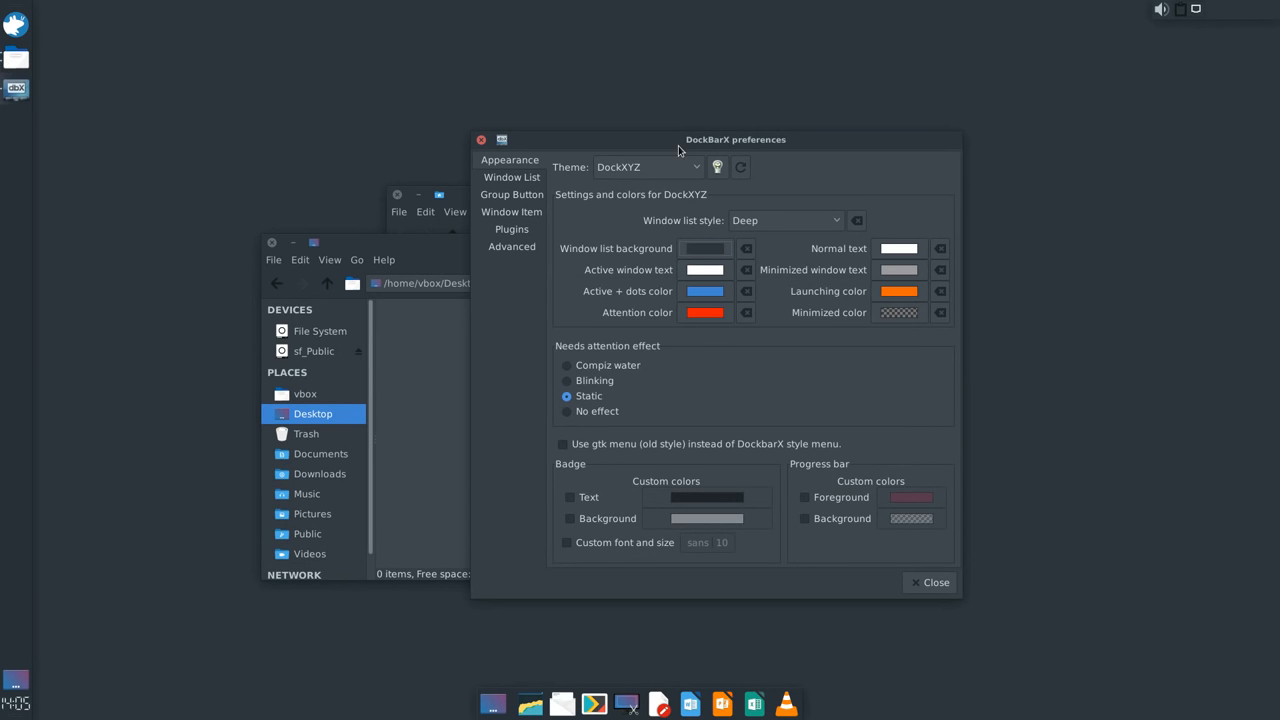
{"action": "left_click", "coordinate": [512, 177]}
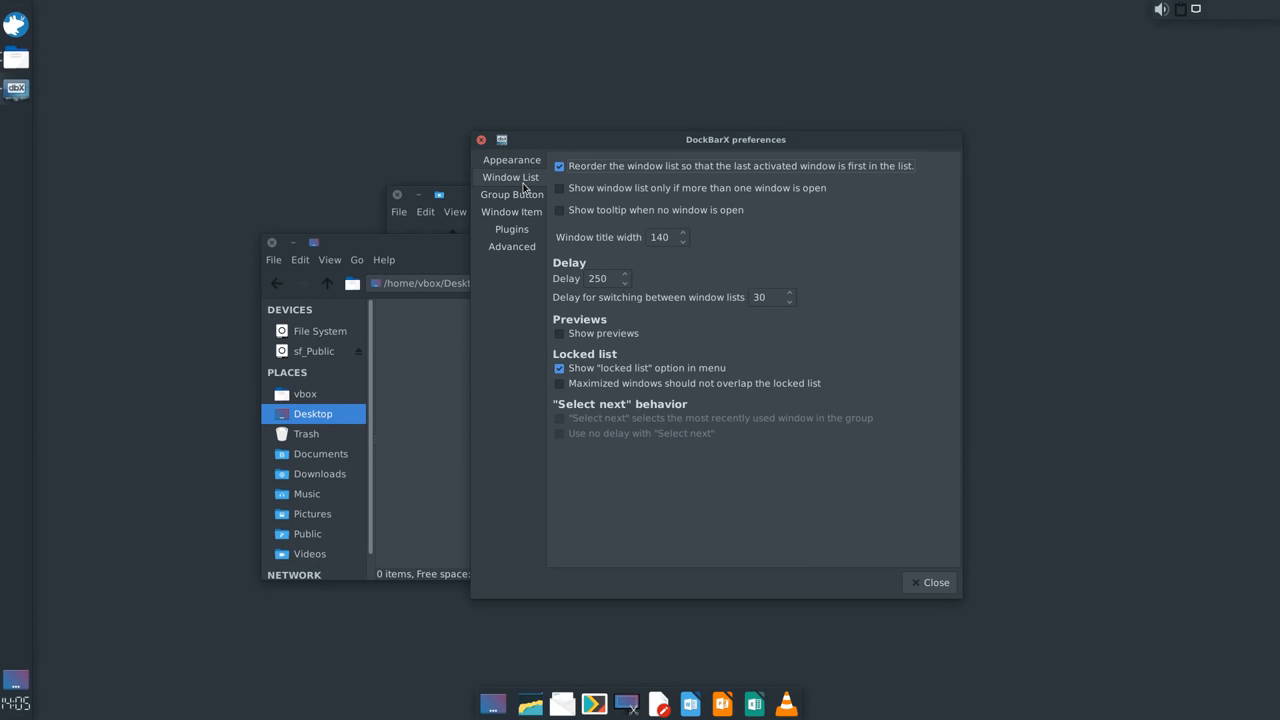
Tick Show previews on DockbarX's Window List page to try the preview popup
{"action": "left_click", "coordinate": [559, 333]}
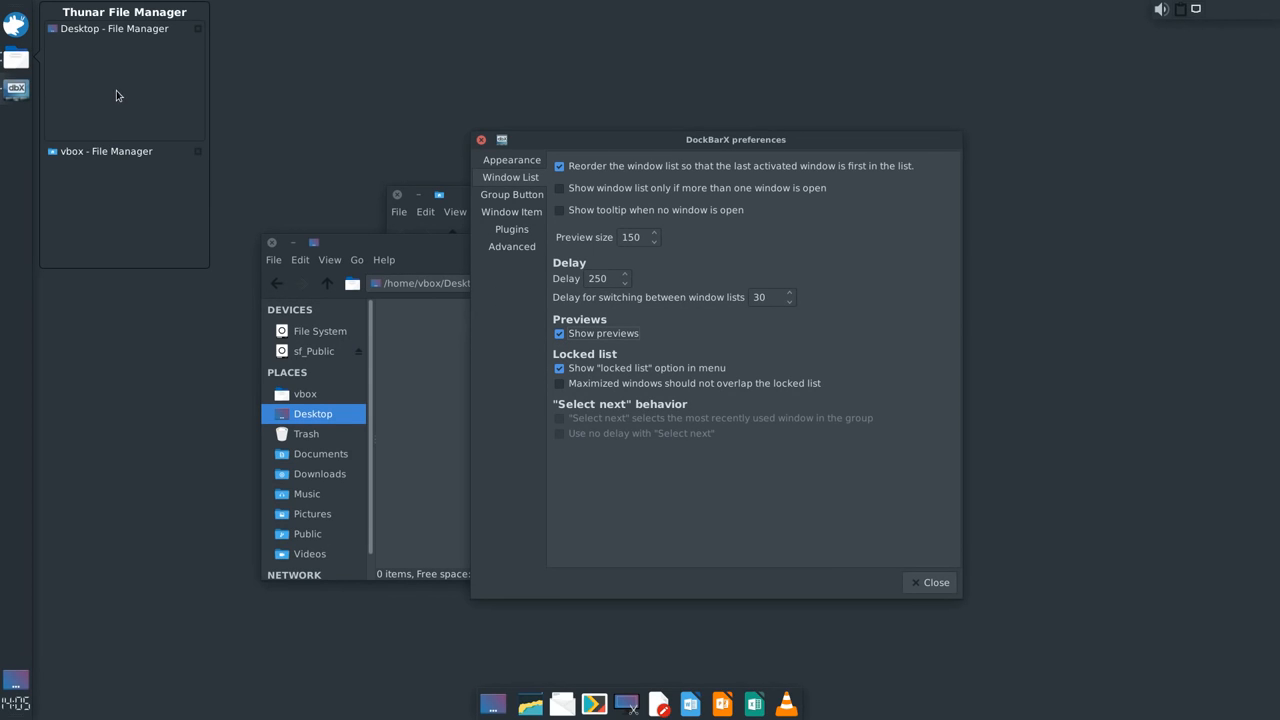
{"action": "mouse_move", "coordinate": [593, 319]}
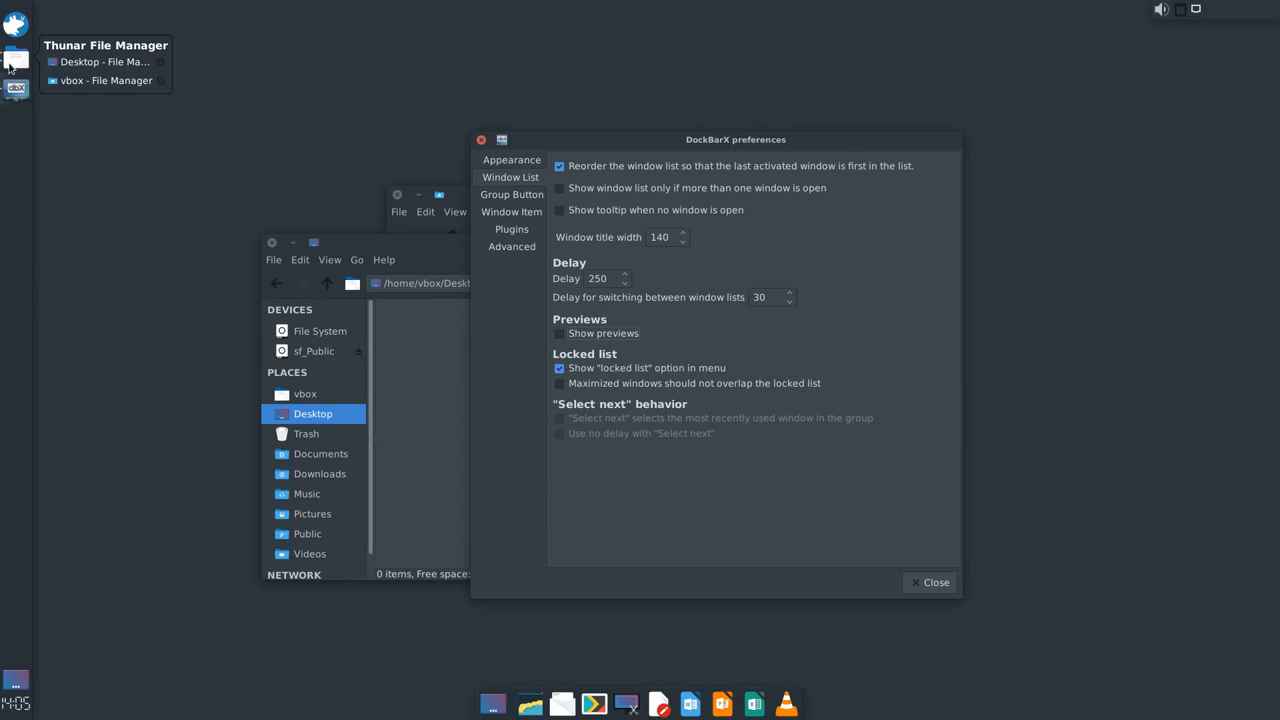
{"action": "mouse_move", "coordinate": [657, 260]}
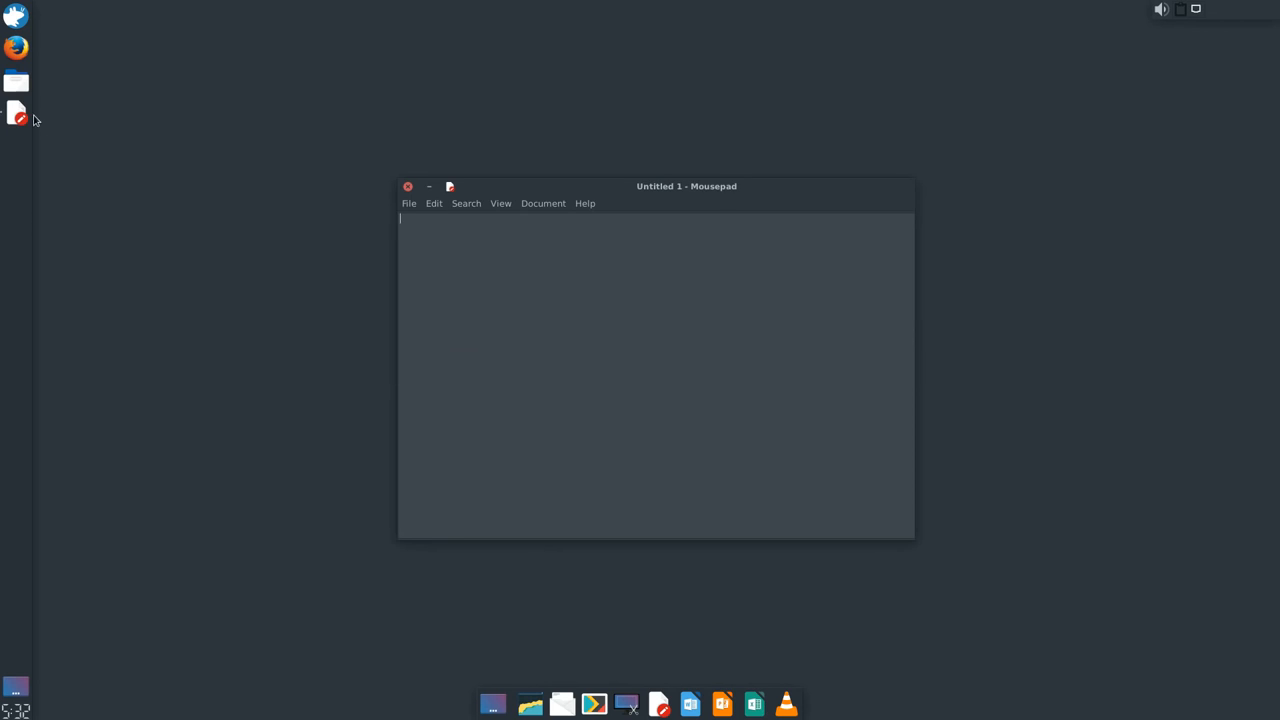
Launch a second Mousepad window from the dock and show its group menu listing dockbarx.txt
{"action": "right_click", "coordinate": [17, 113]}
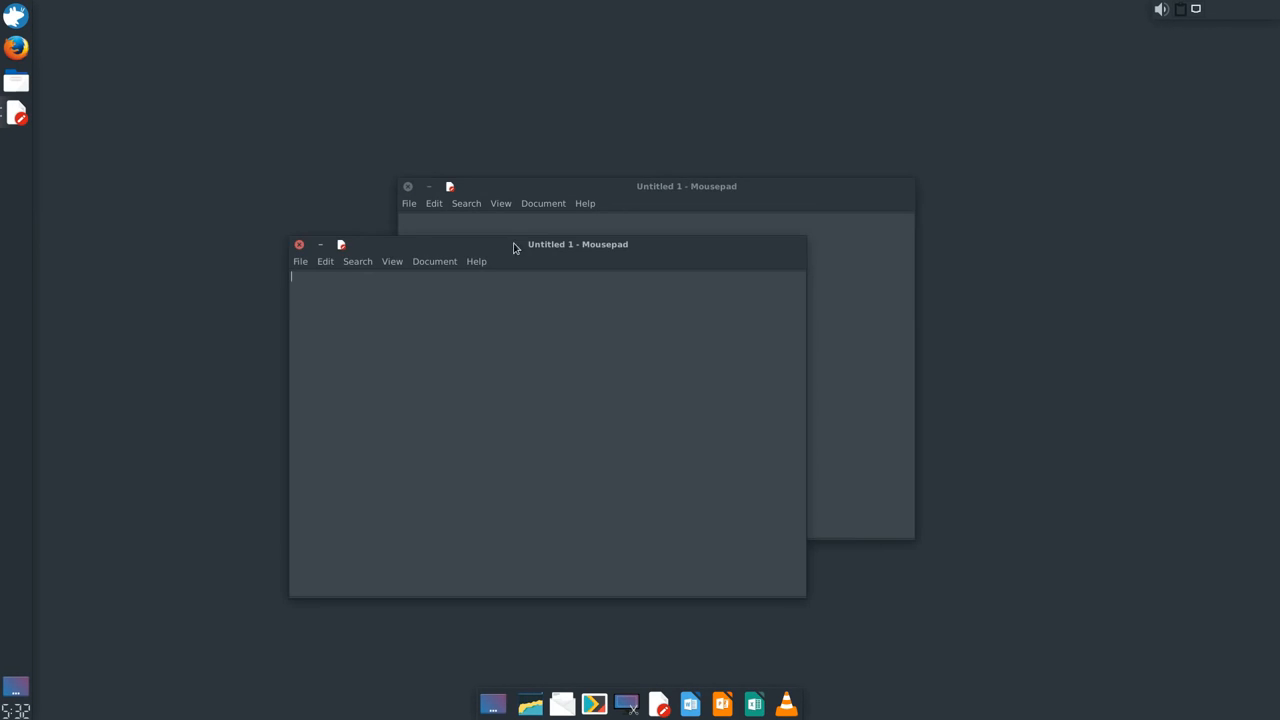
{"action": "right_click", "coordinate": [15, 112]}
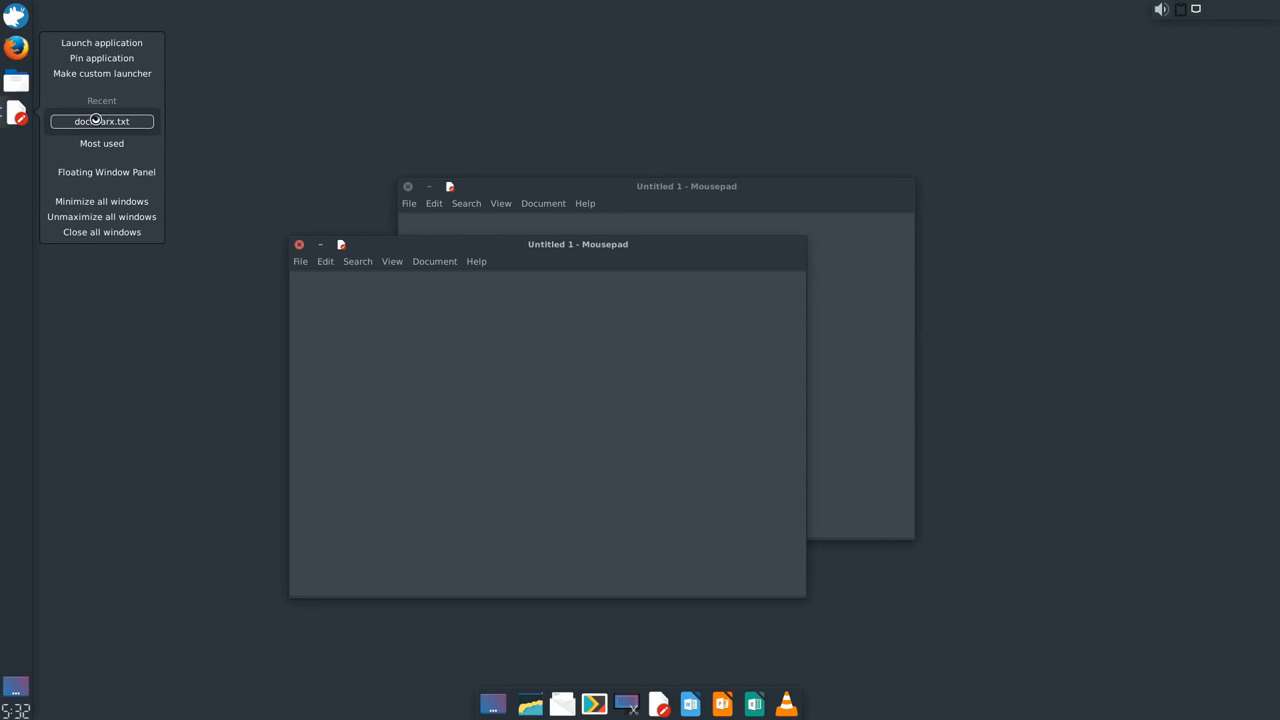